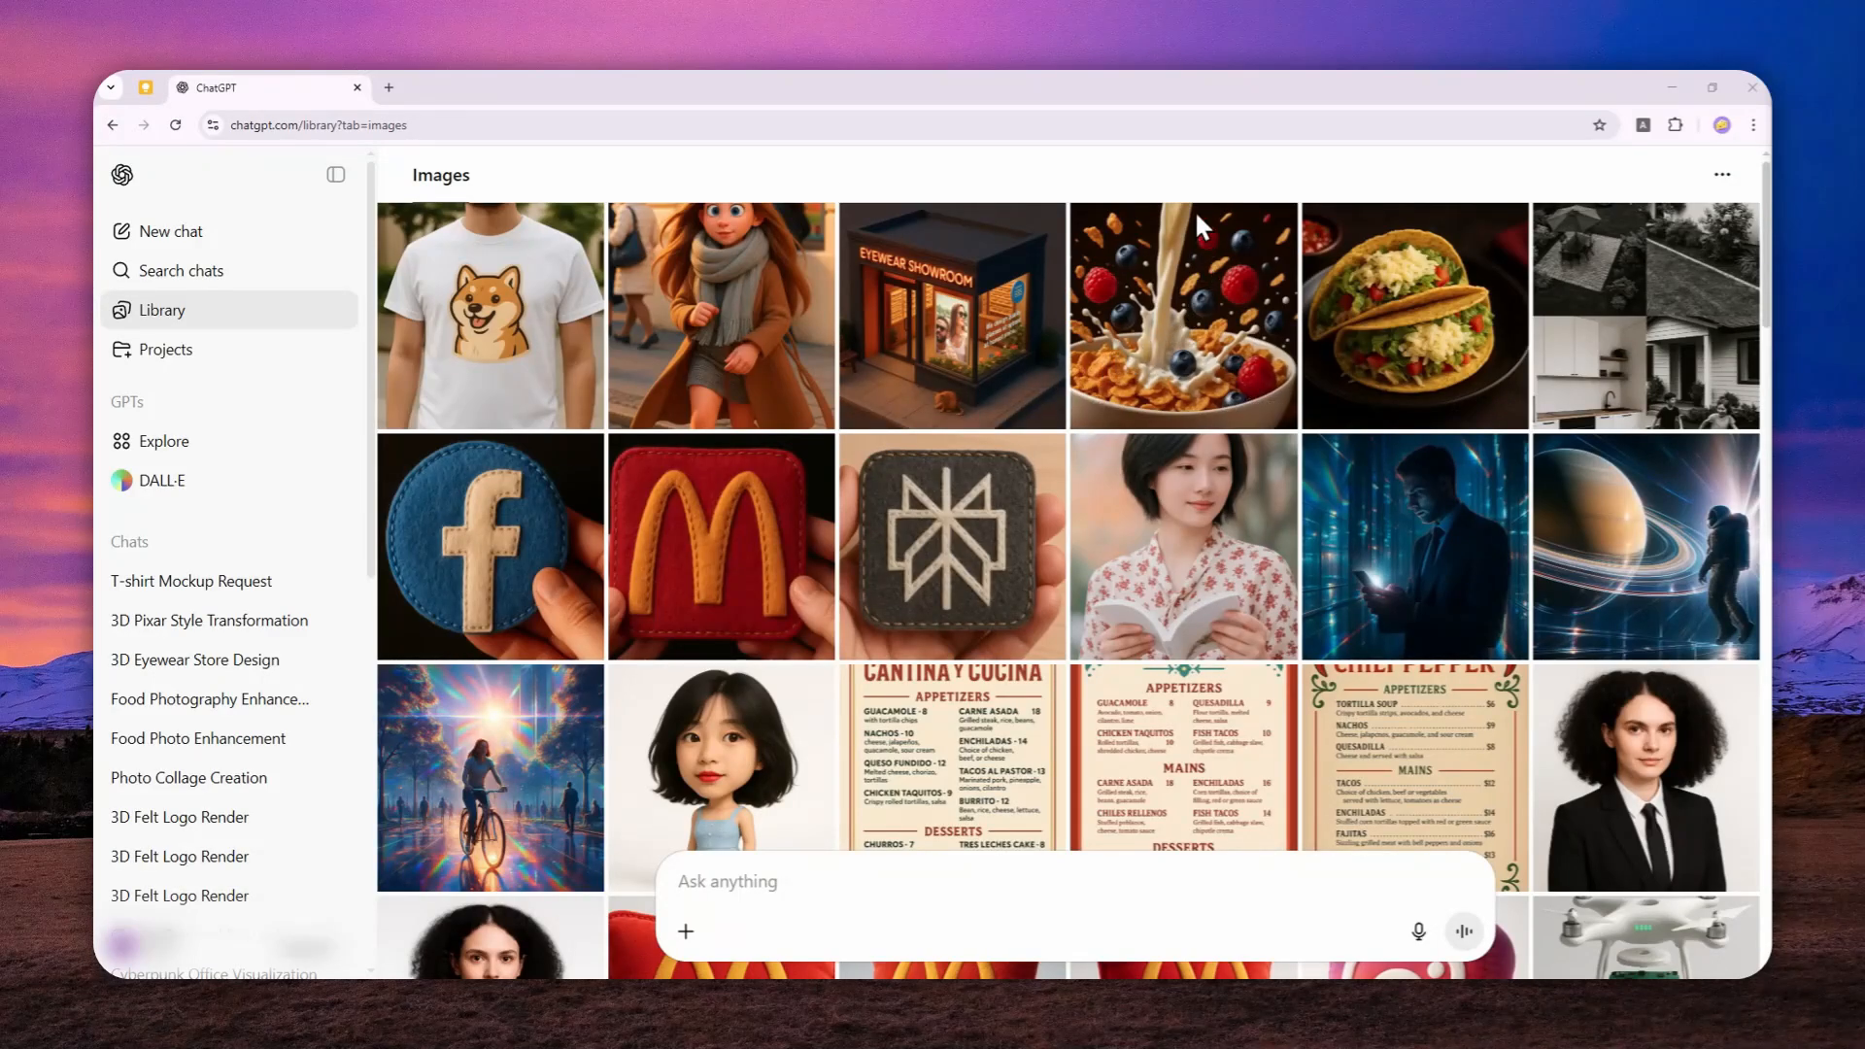
mouse_move(721, 338)
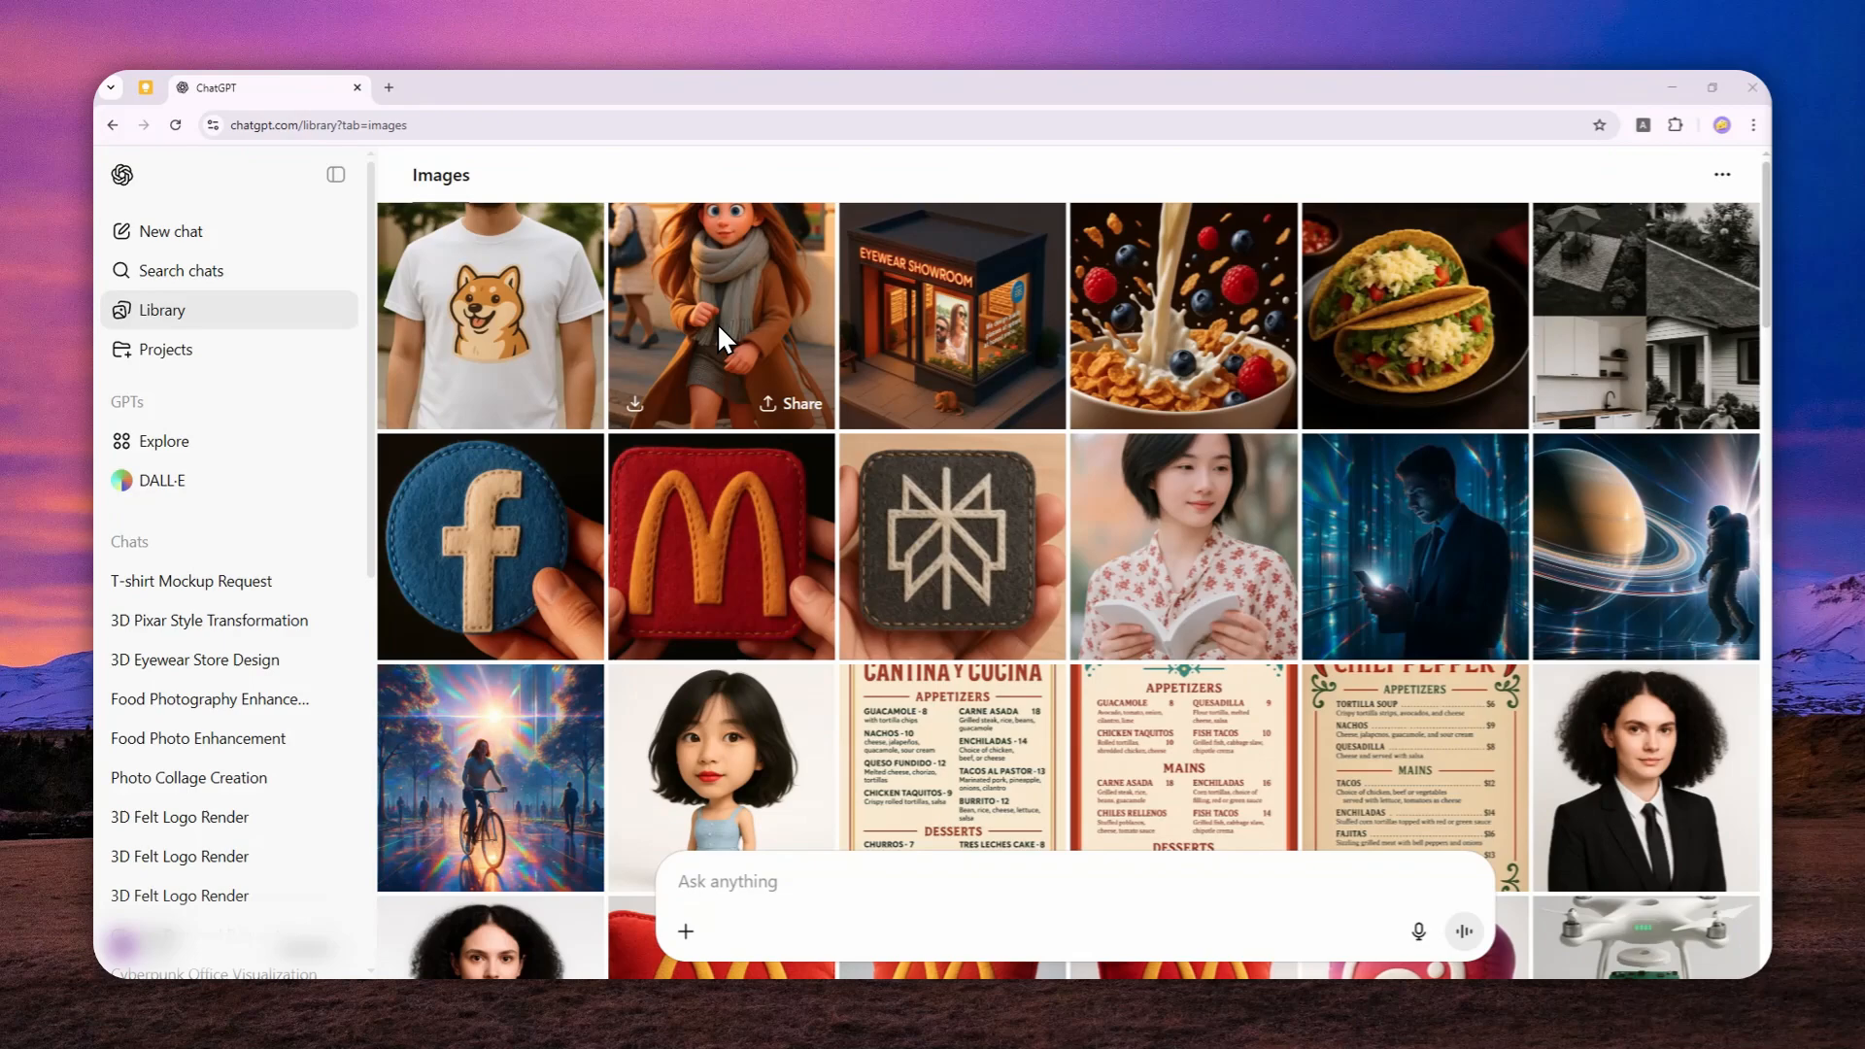
mouse_move(684, 321)
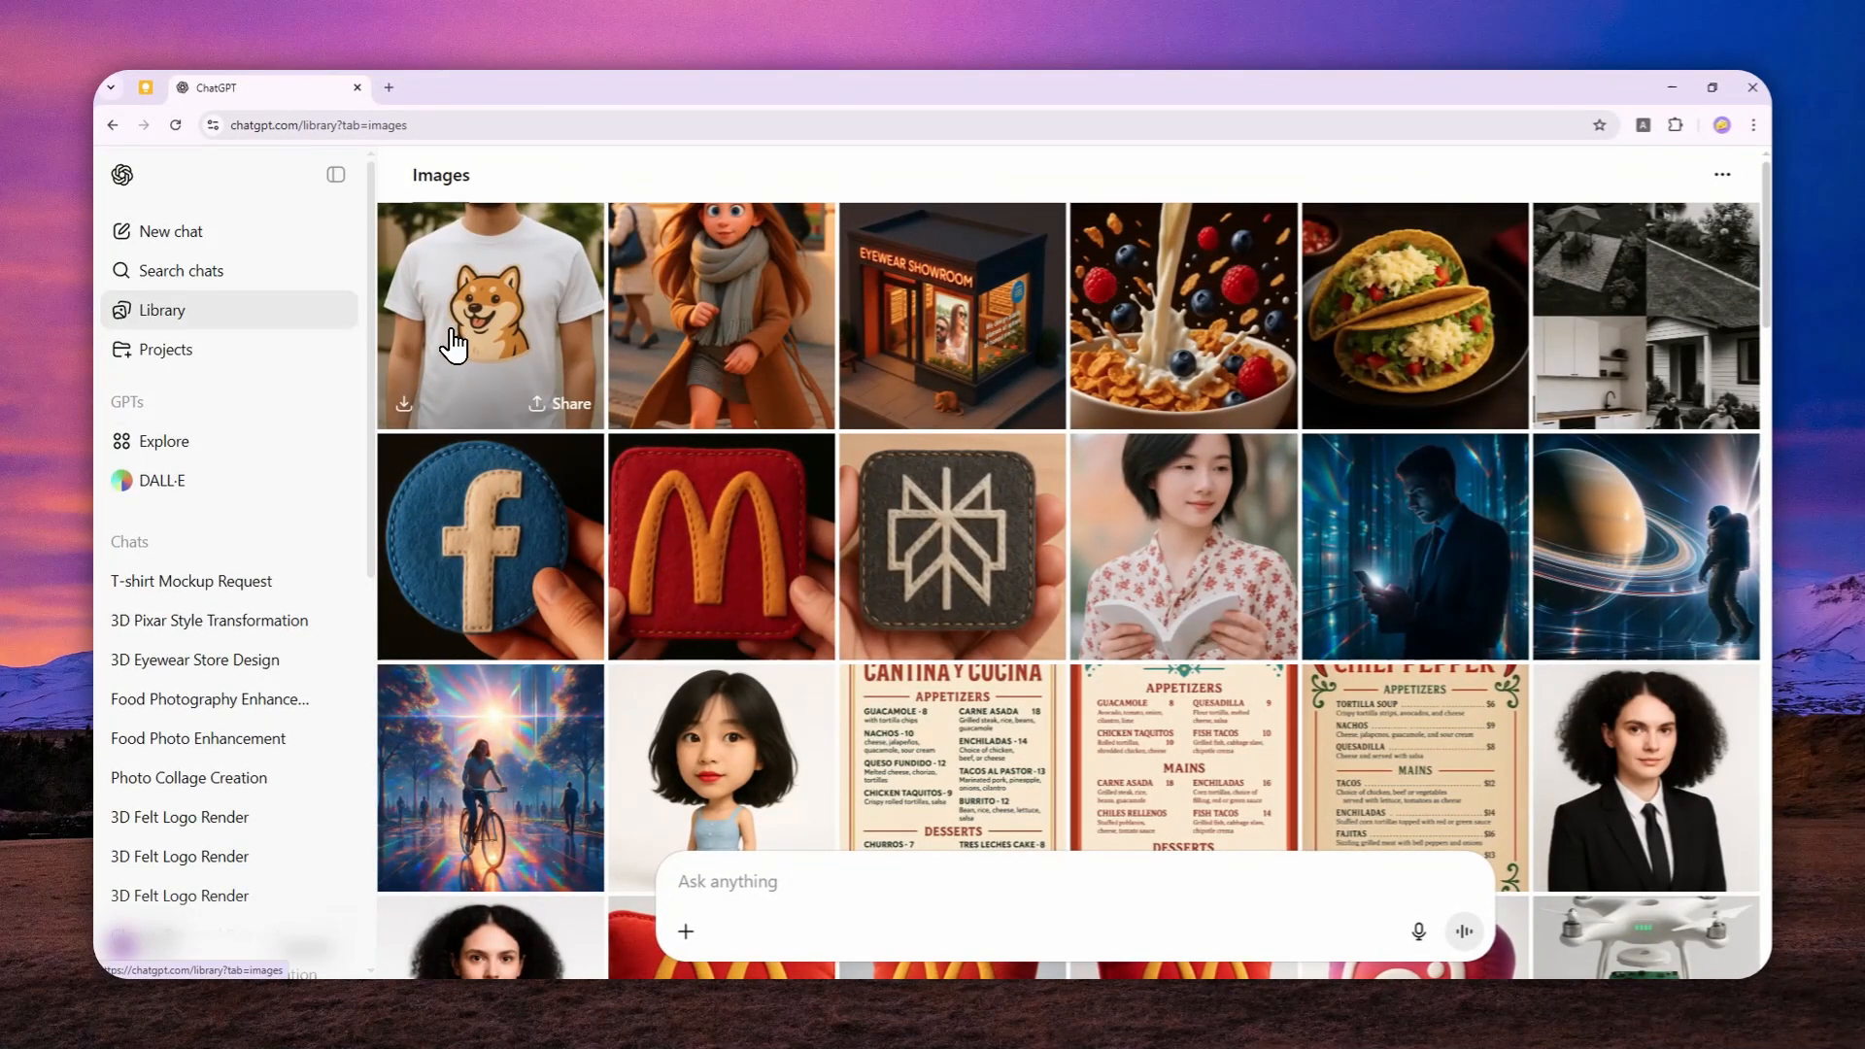
mouse_move(775, 366)
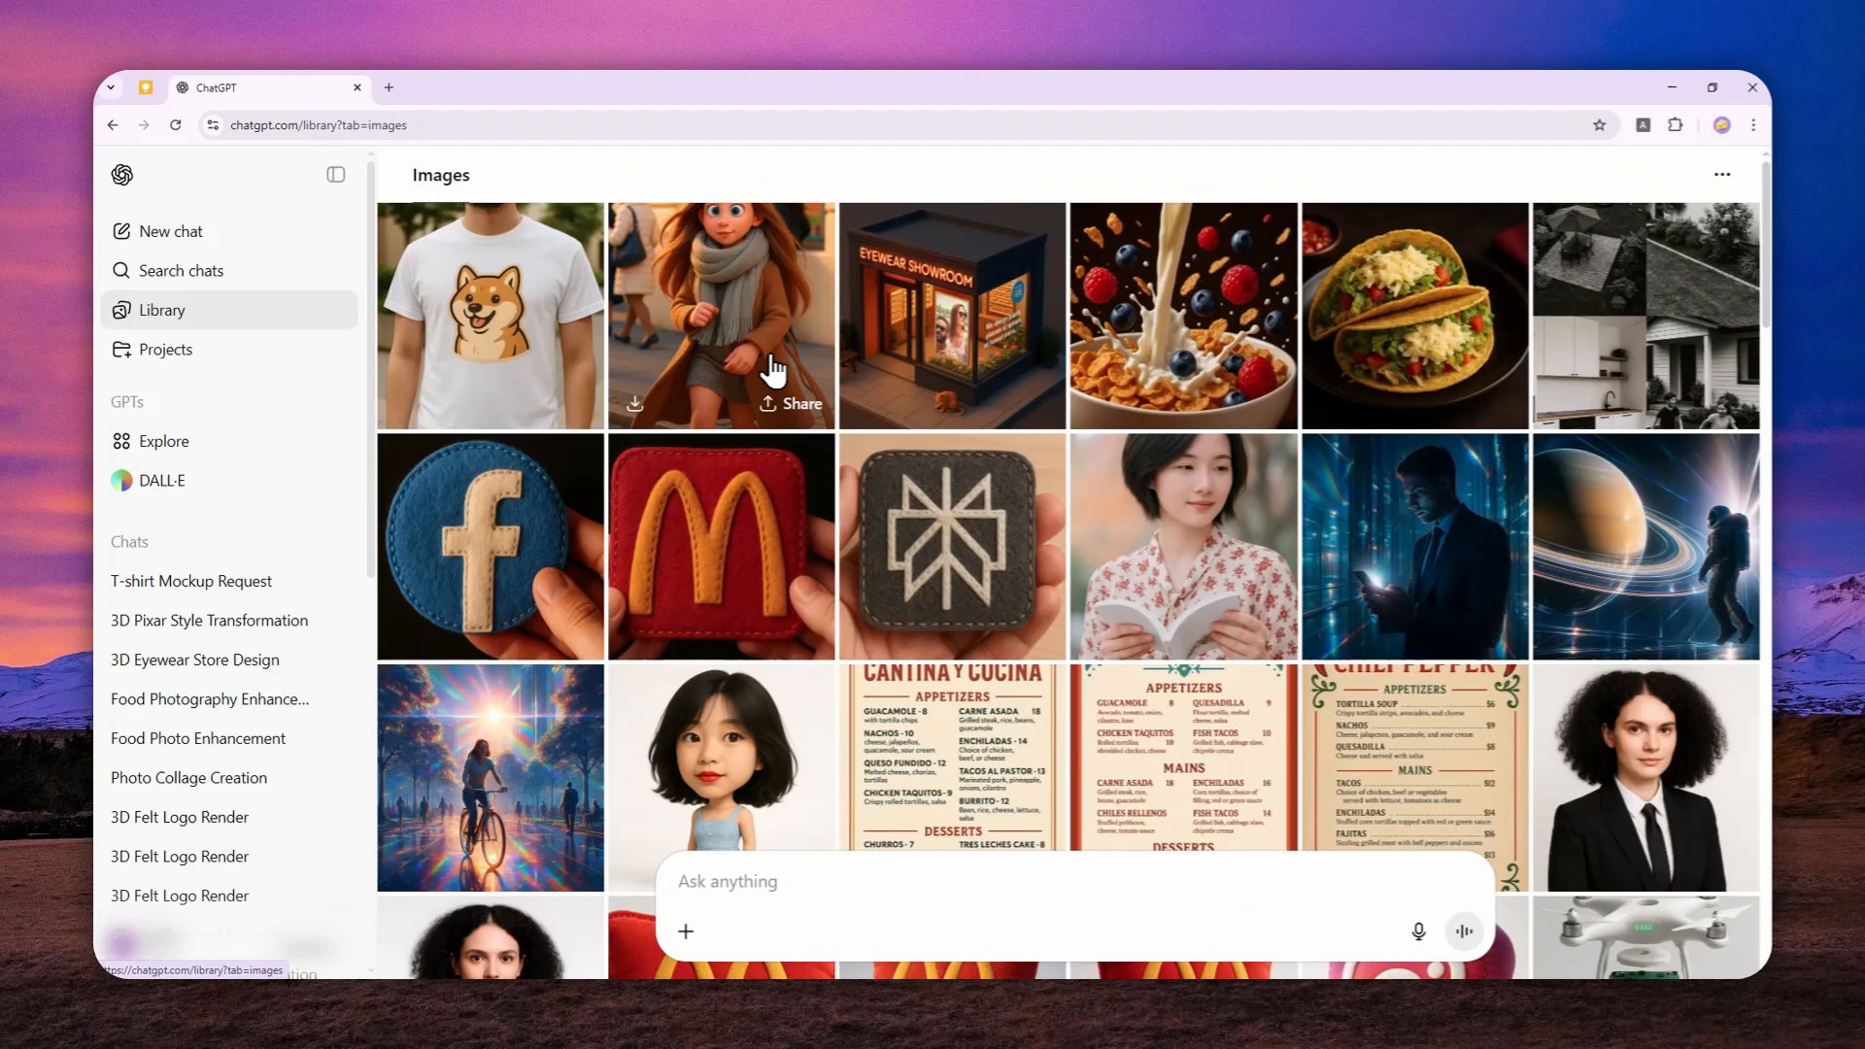
Delete the '3D Pixar Style Transformation' chat reached via the cartoon girl library image.
left_click(719, 314)
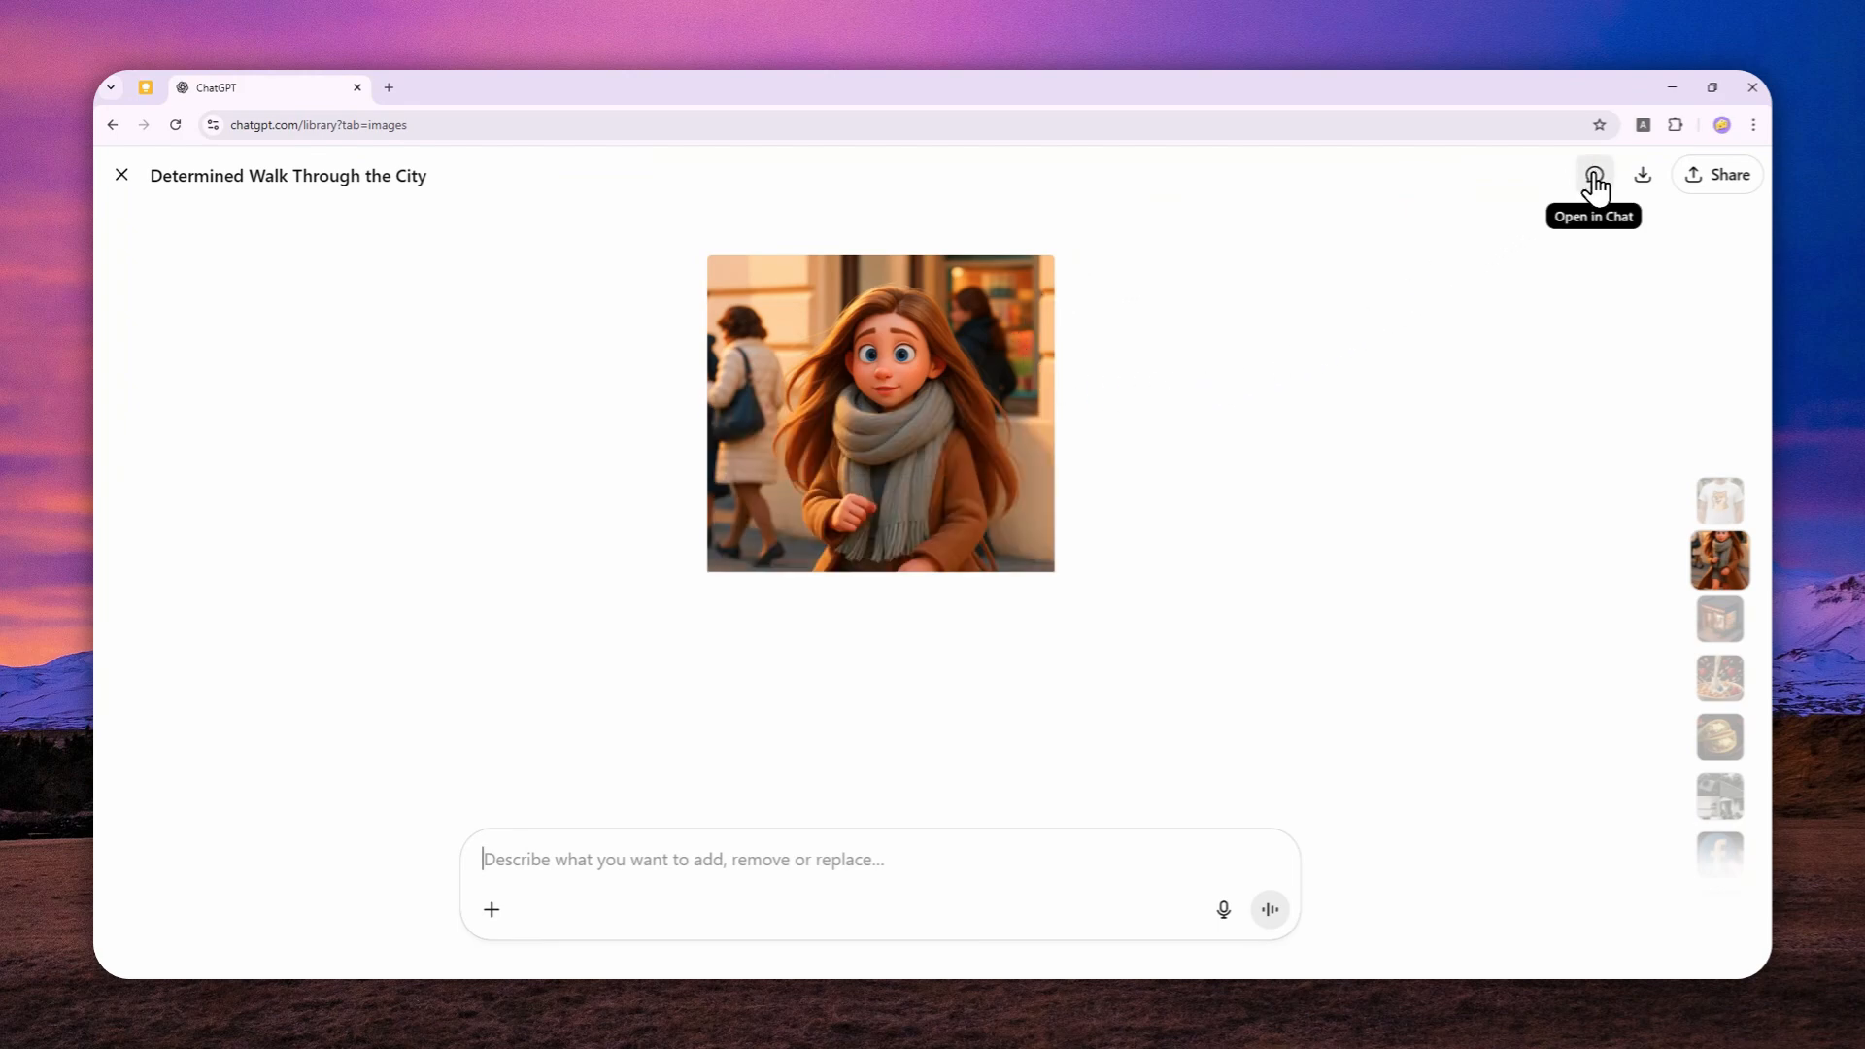
left_click(1593, 175)
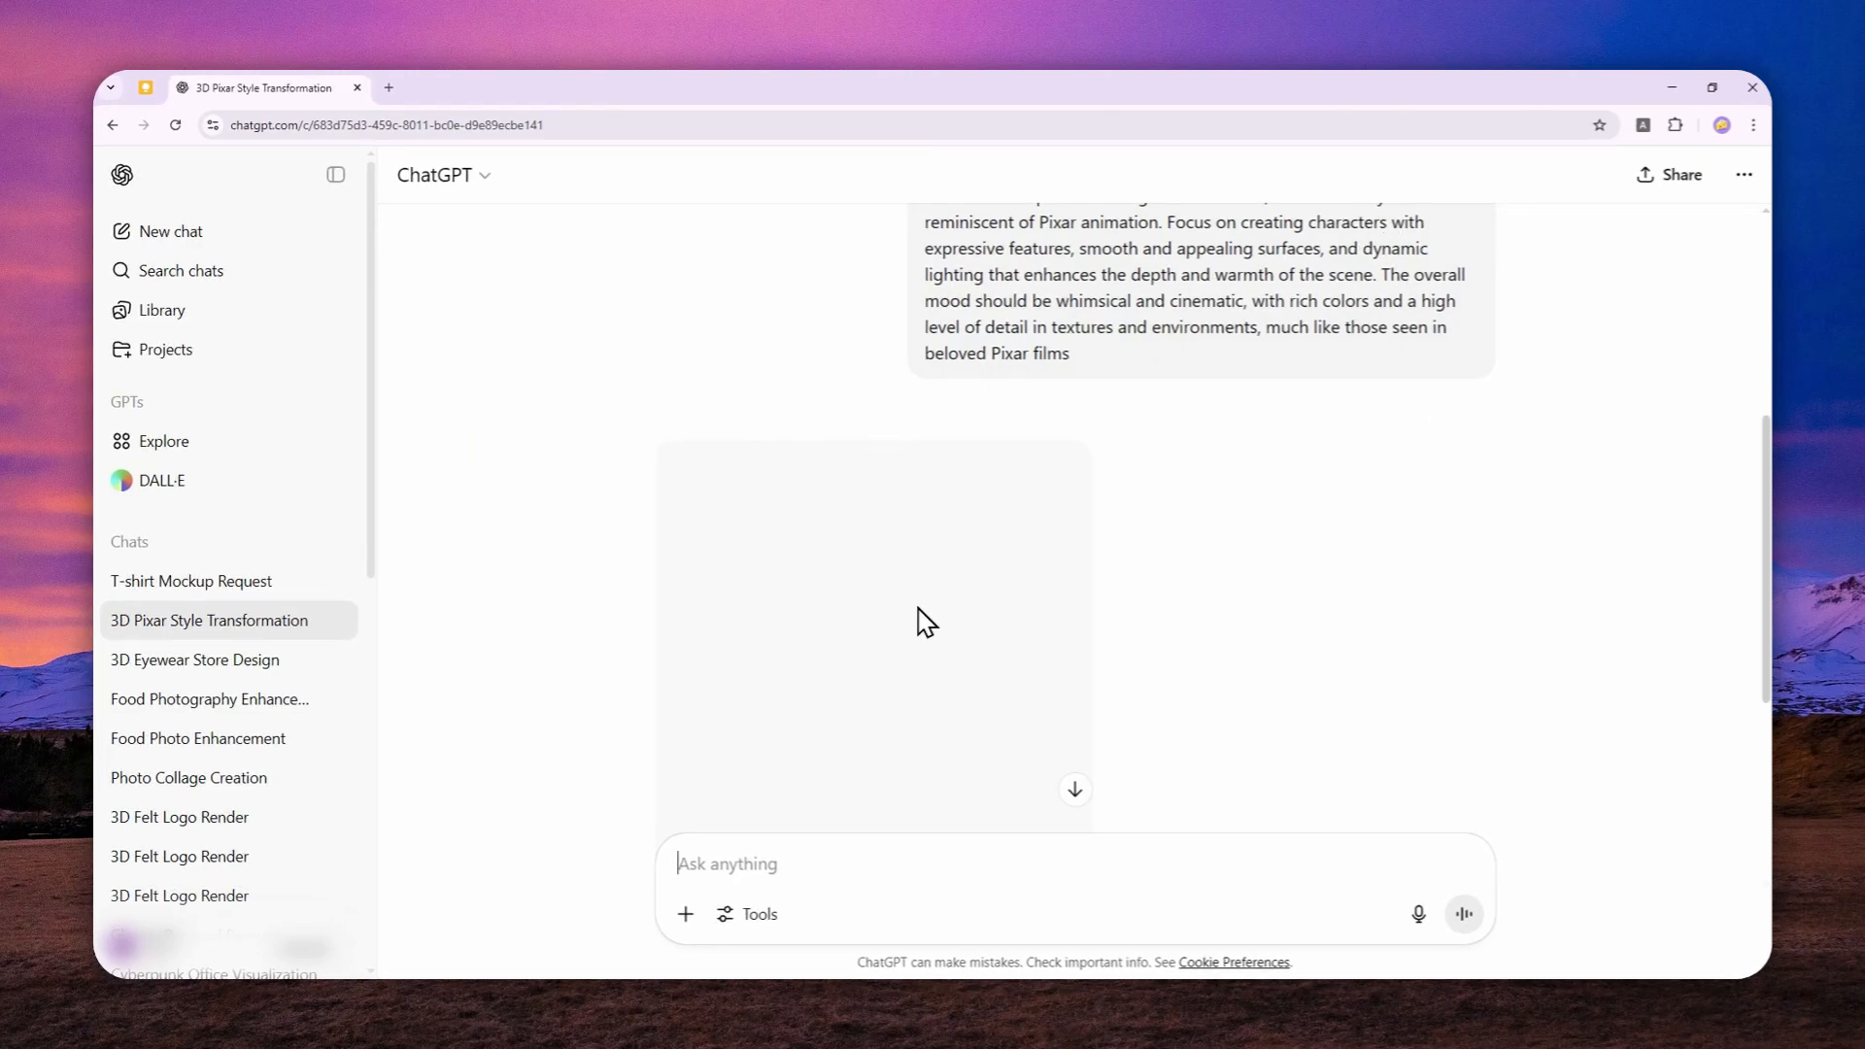
scroll("down", 3)
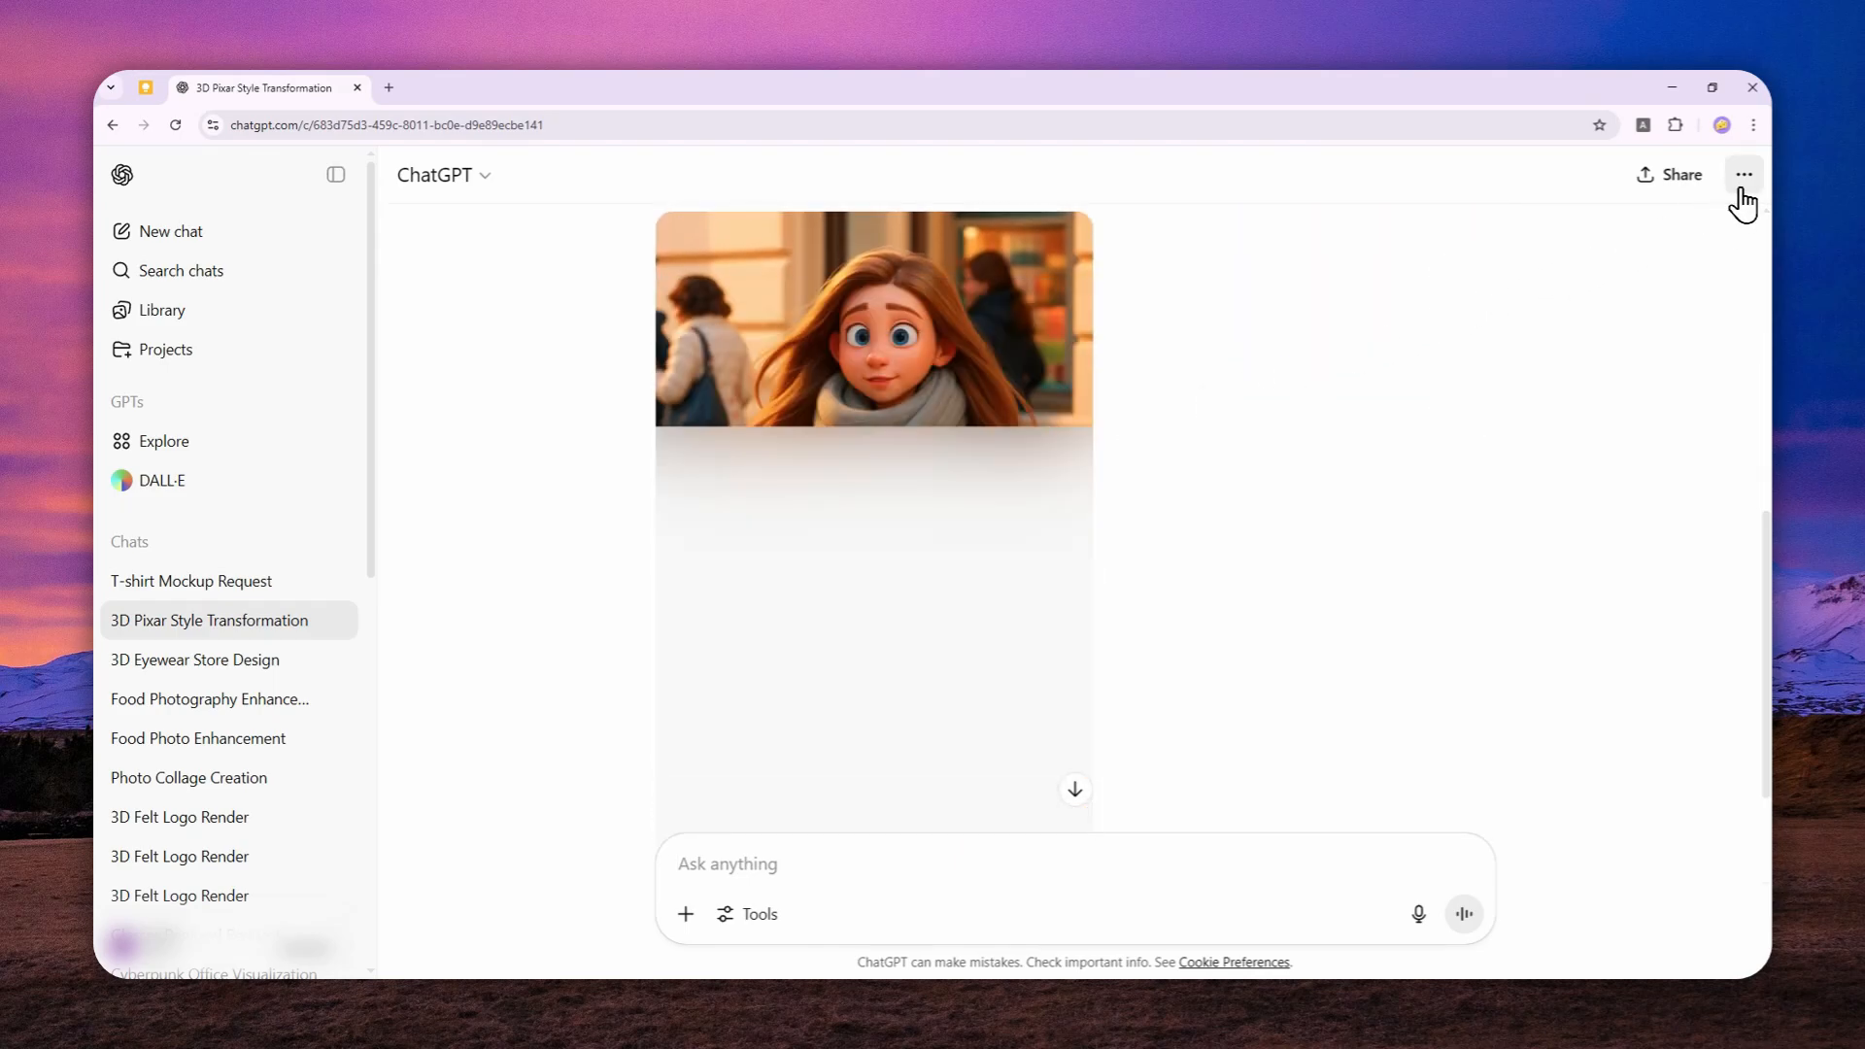
left_click(1745, 174)
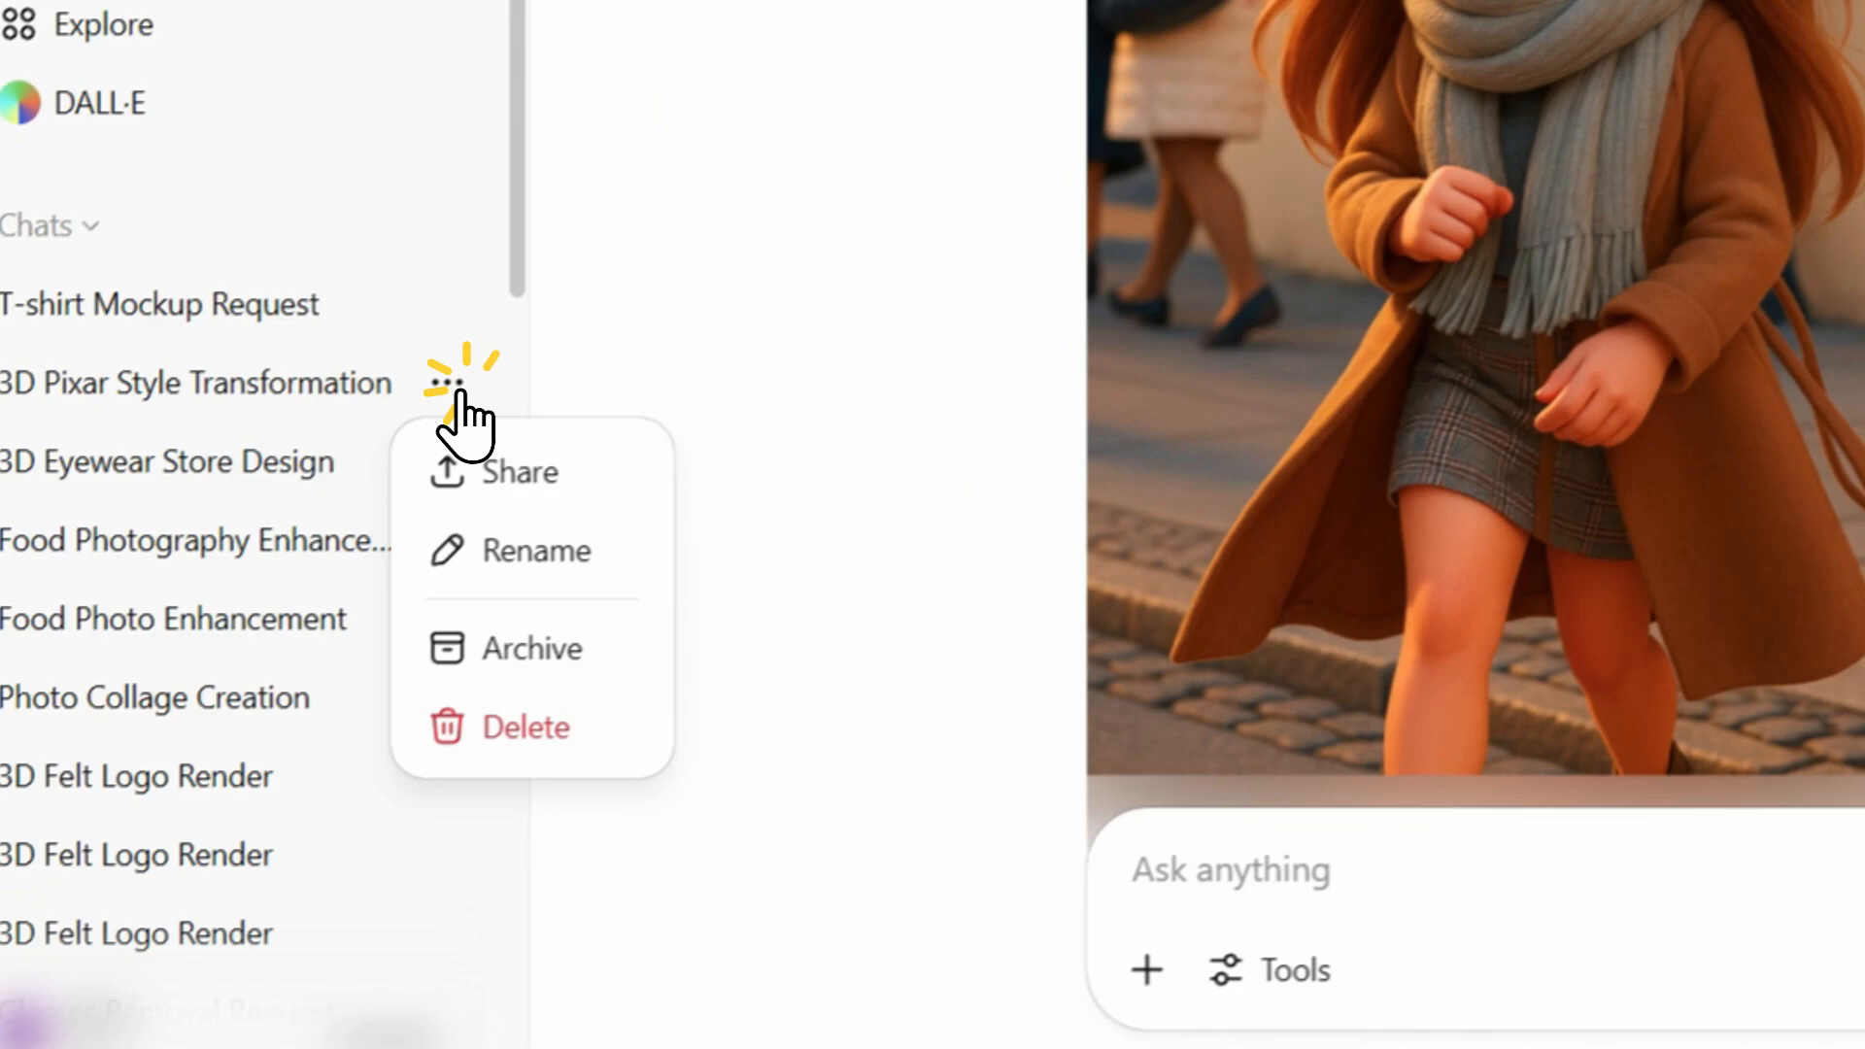
left_click(527, 727)
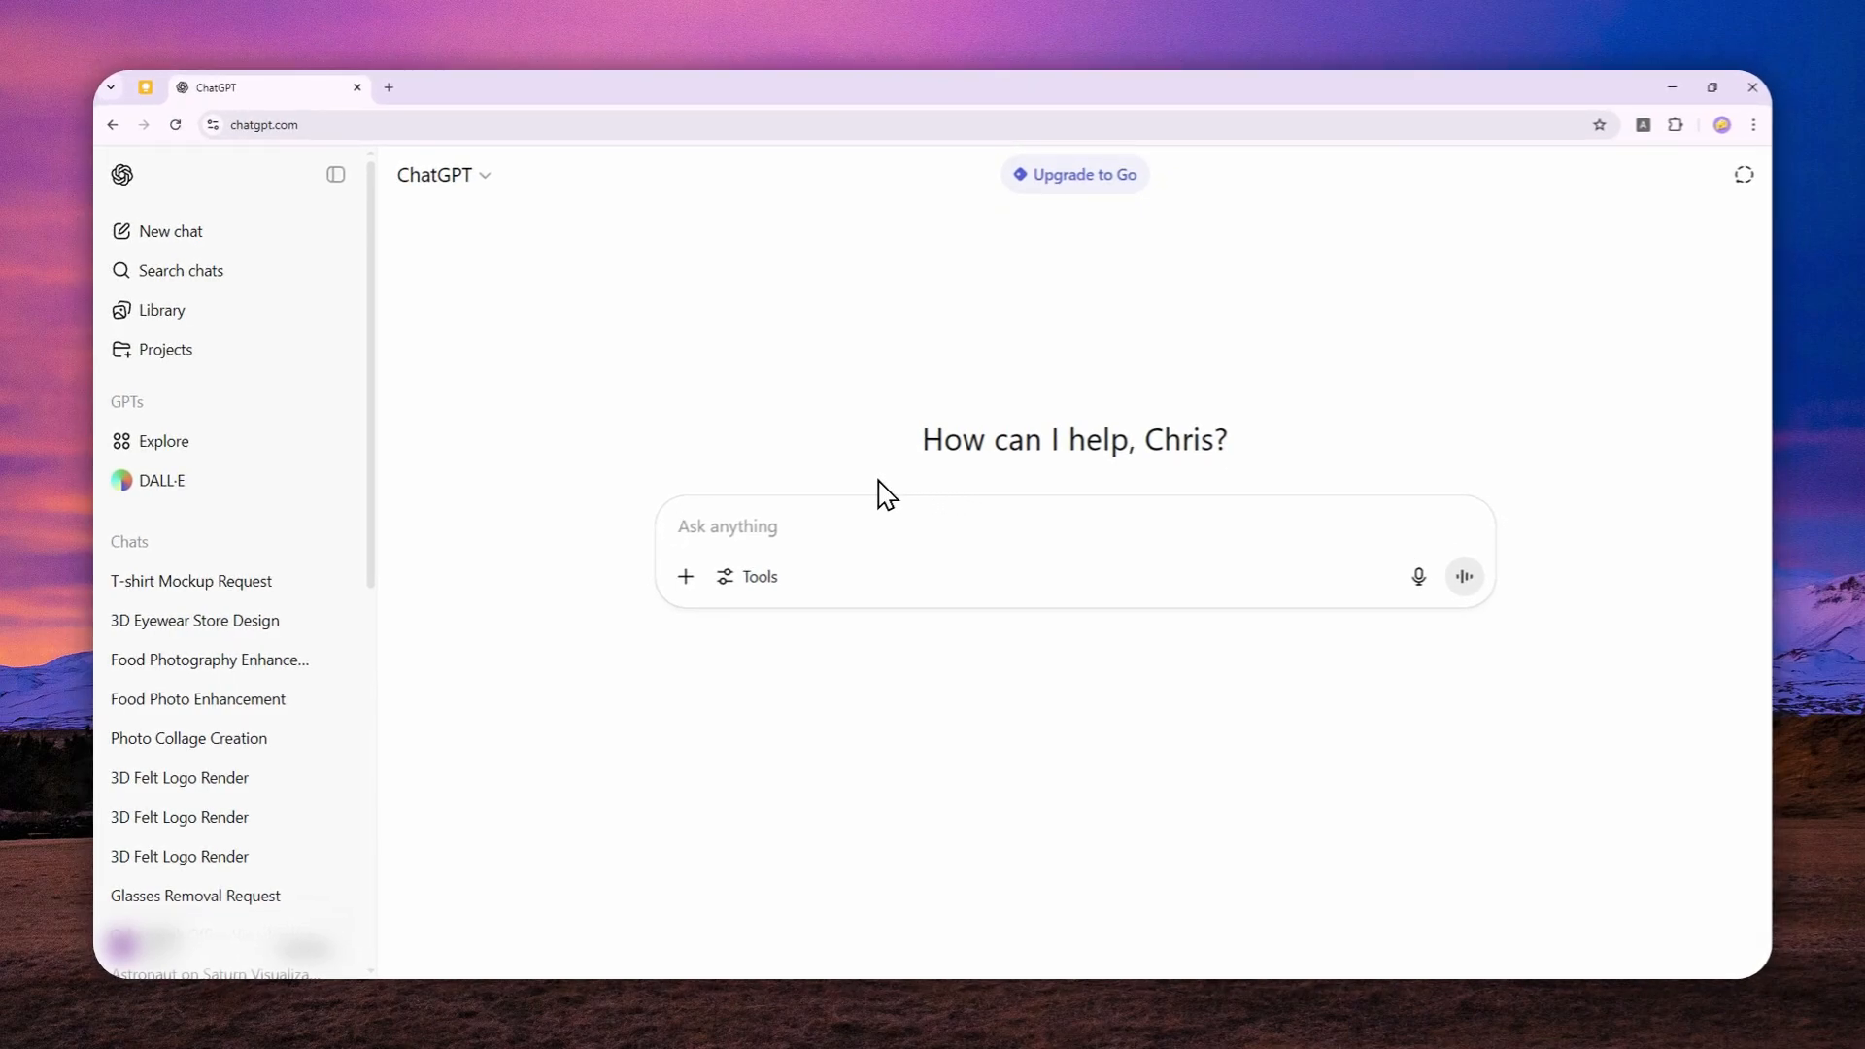
mouse_move(185, 149)
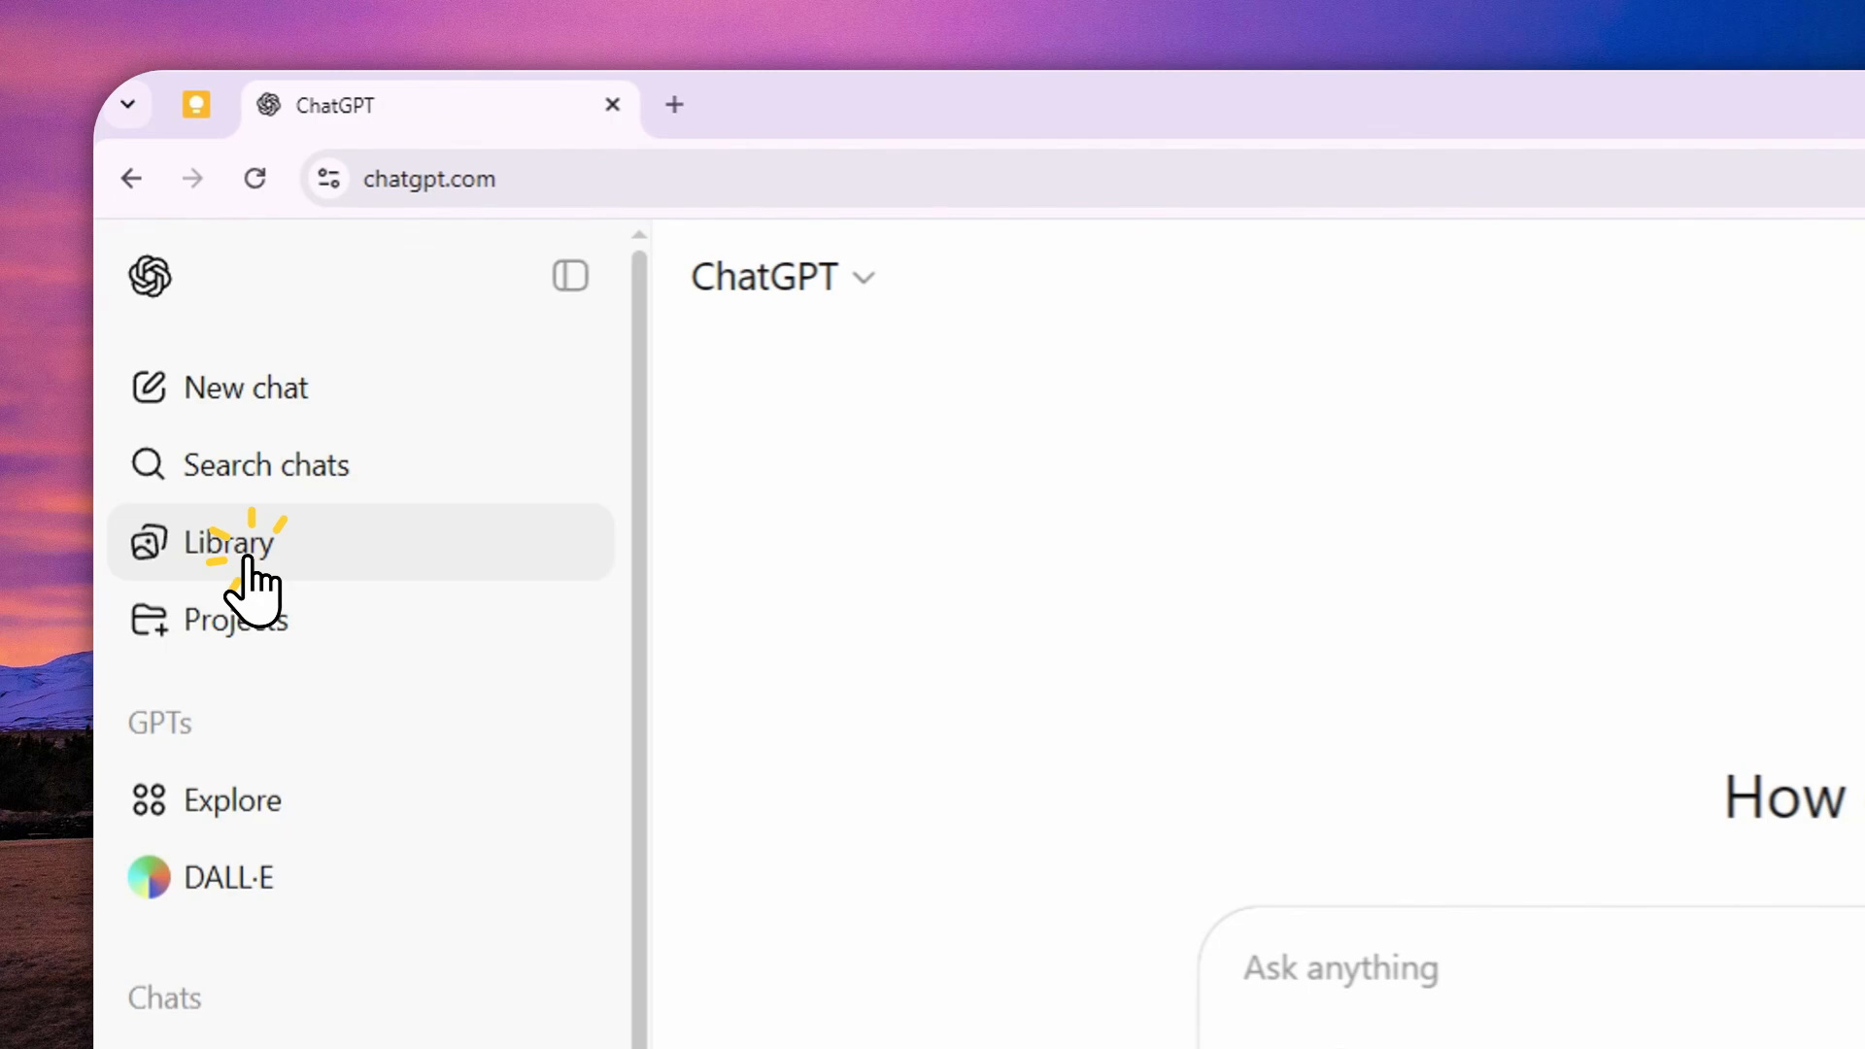
Reload the image Library so the cartoon girl picture no longer shows.
left_click(225, 542)
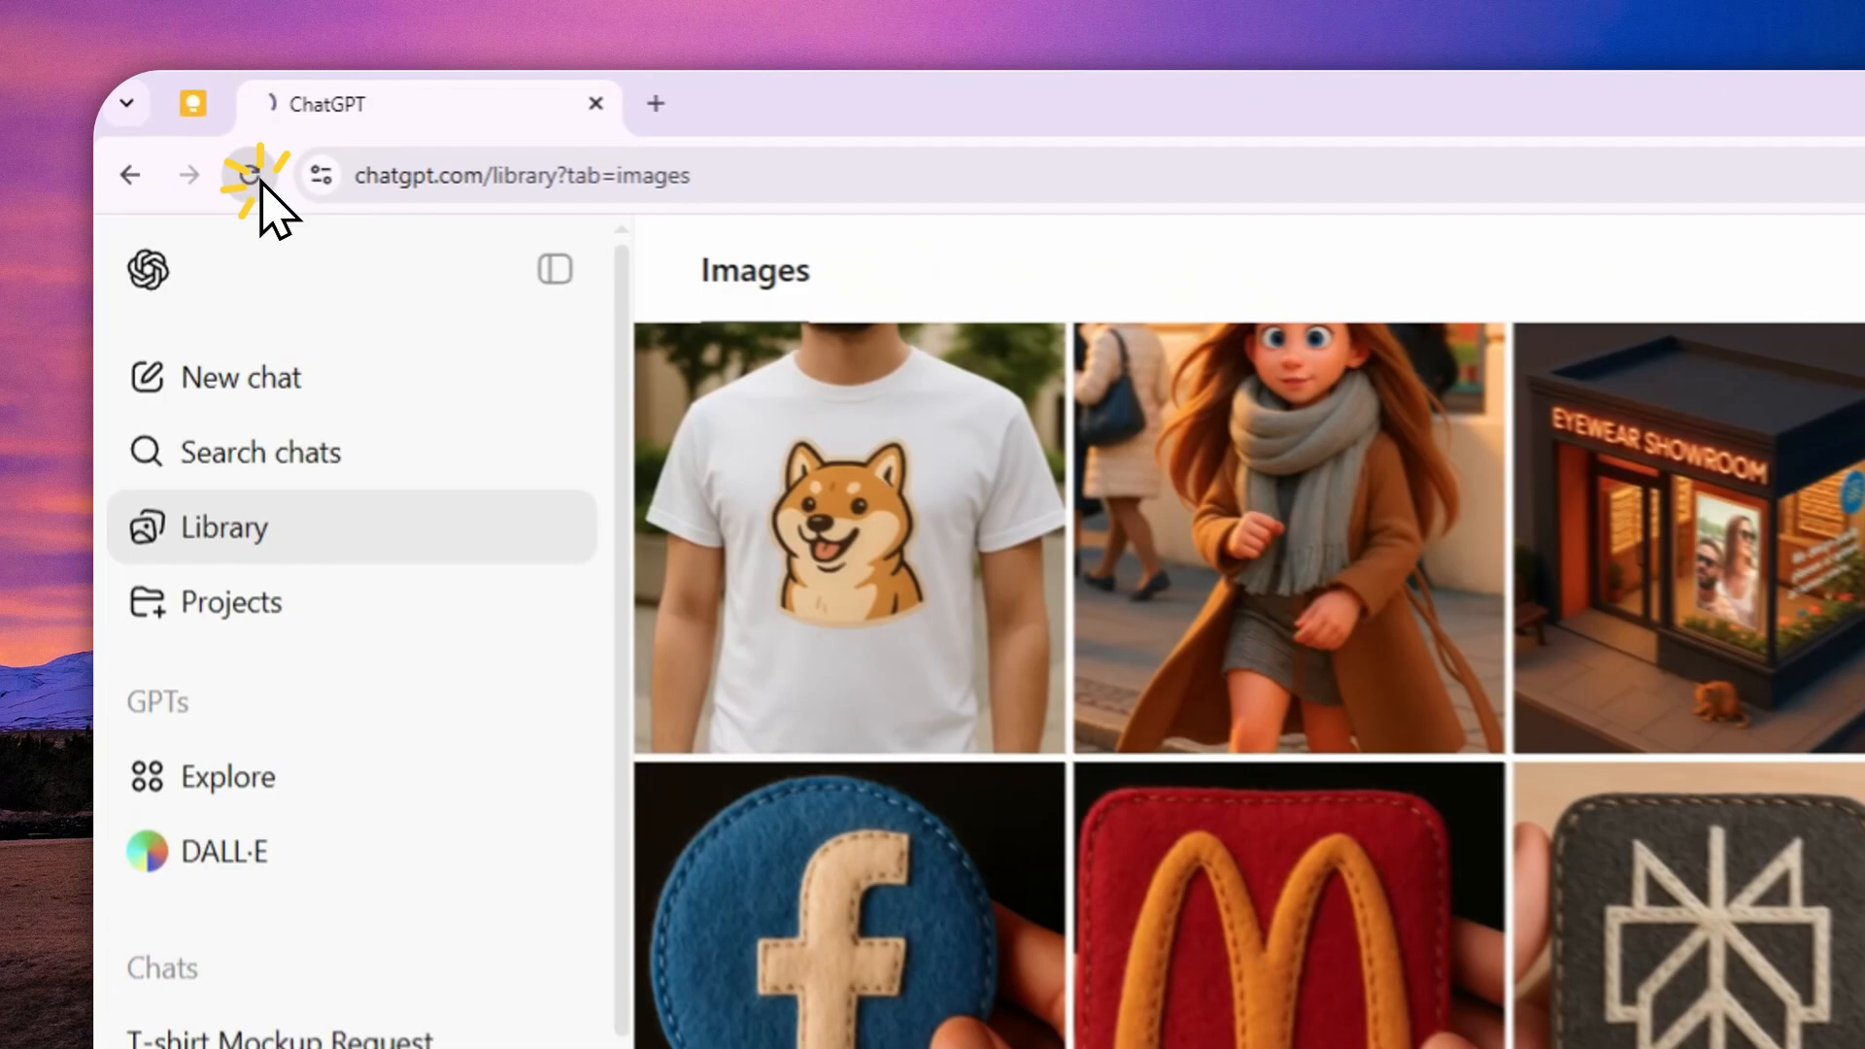
left_click(250, 175)
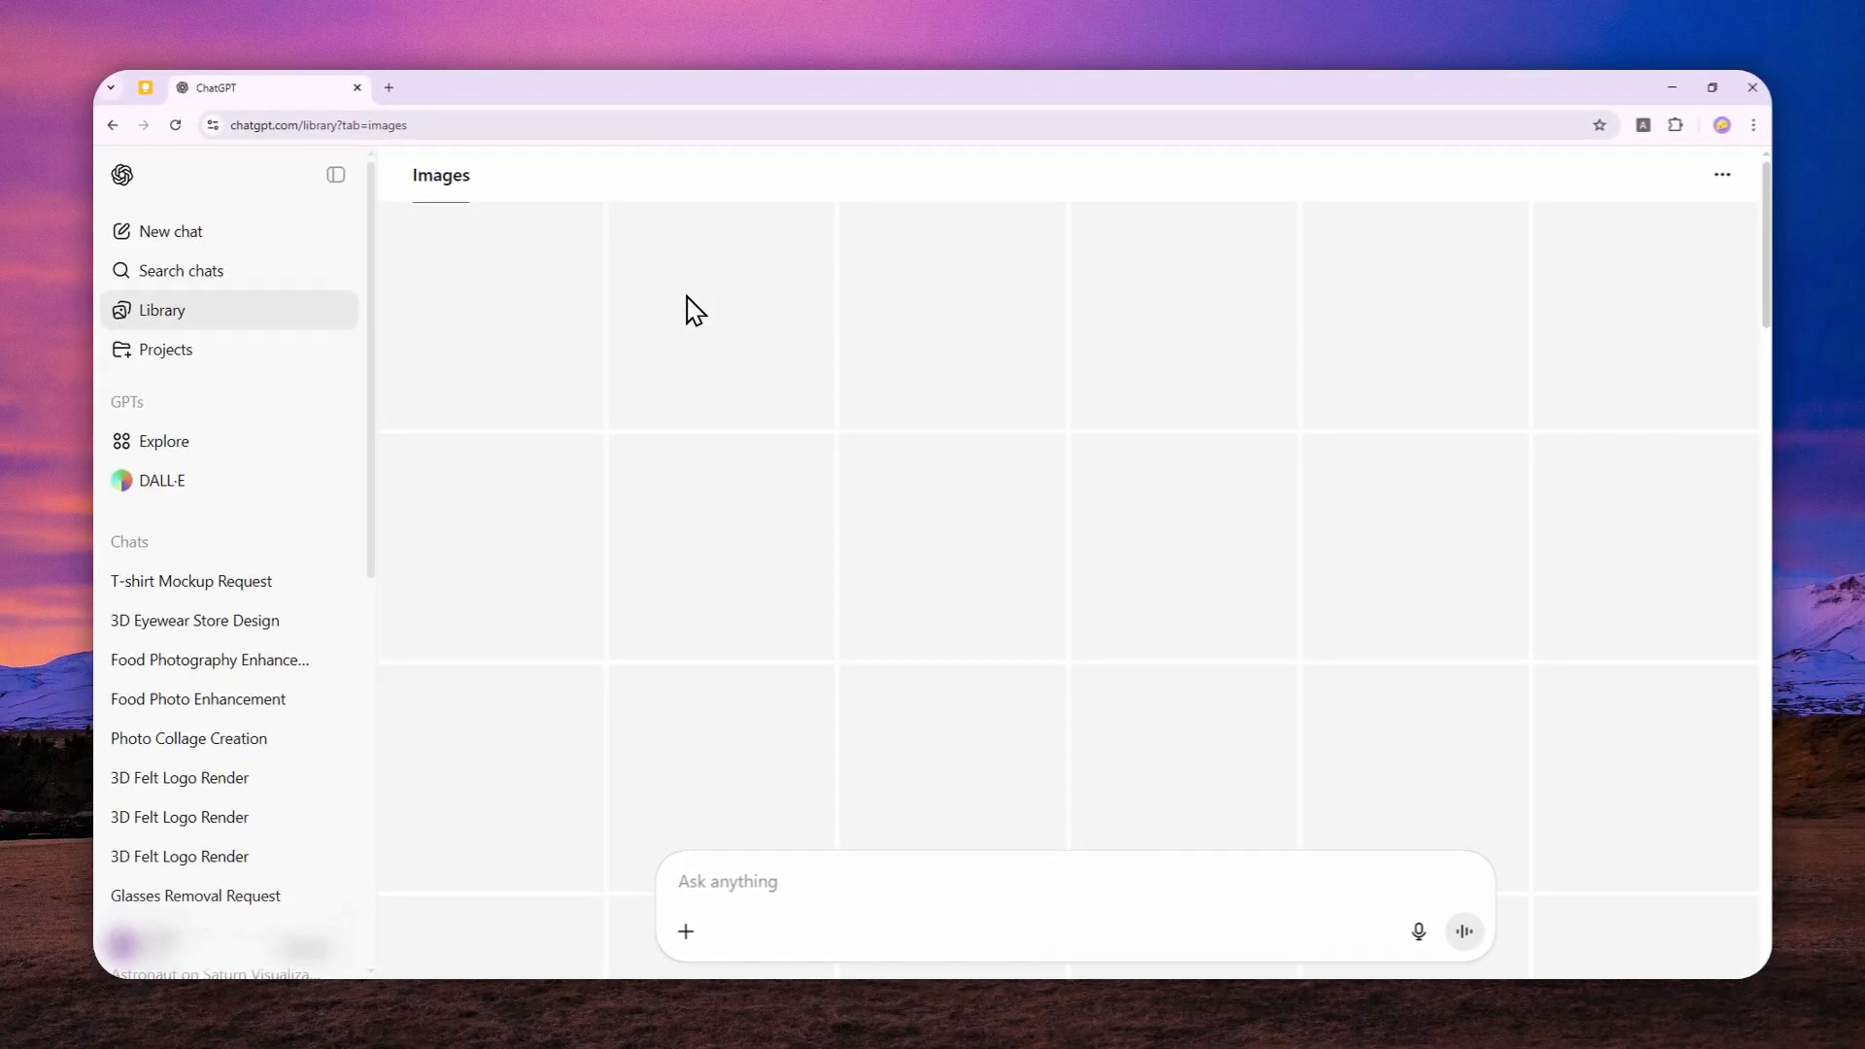
mouse_move(662, 327)
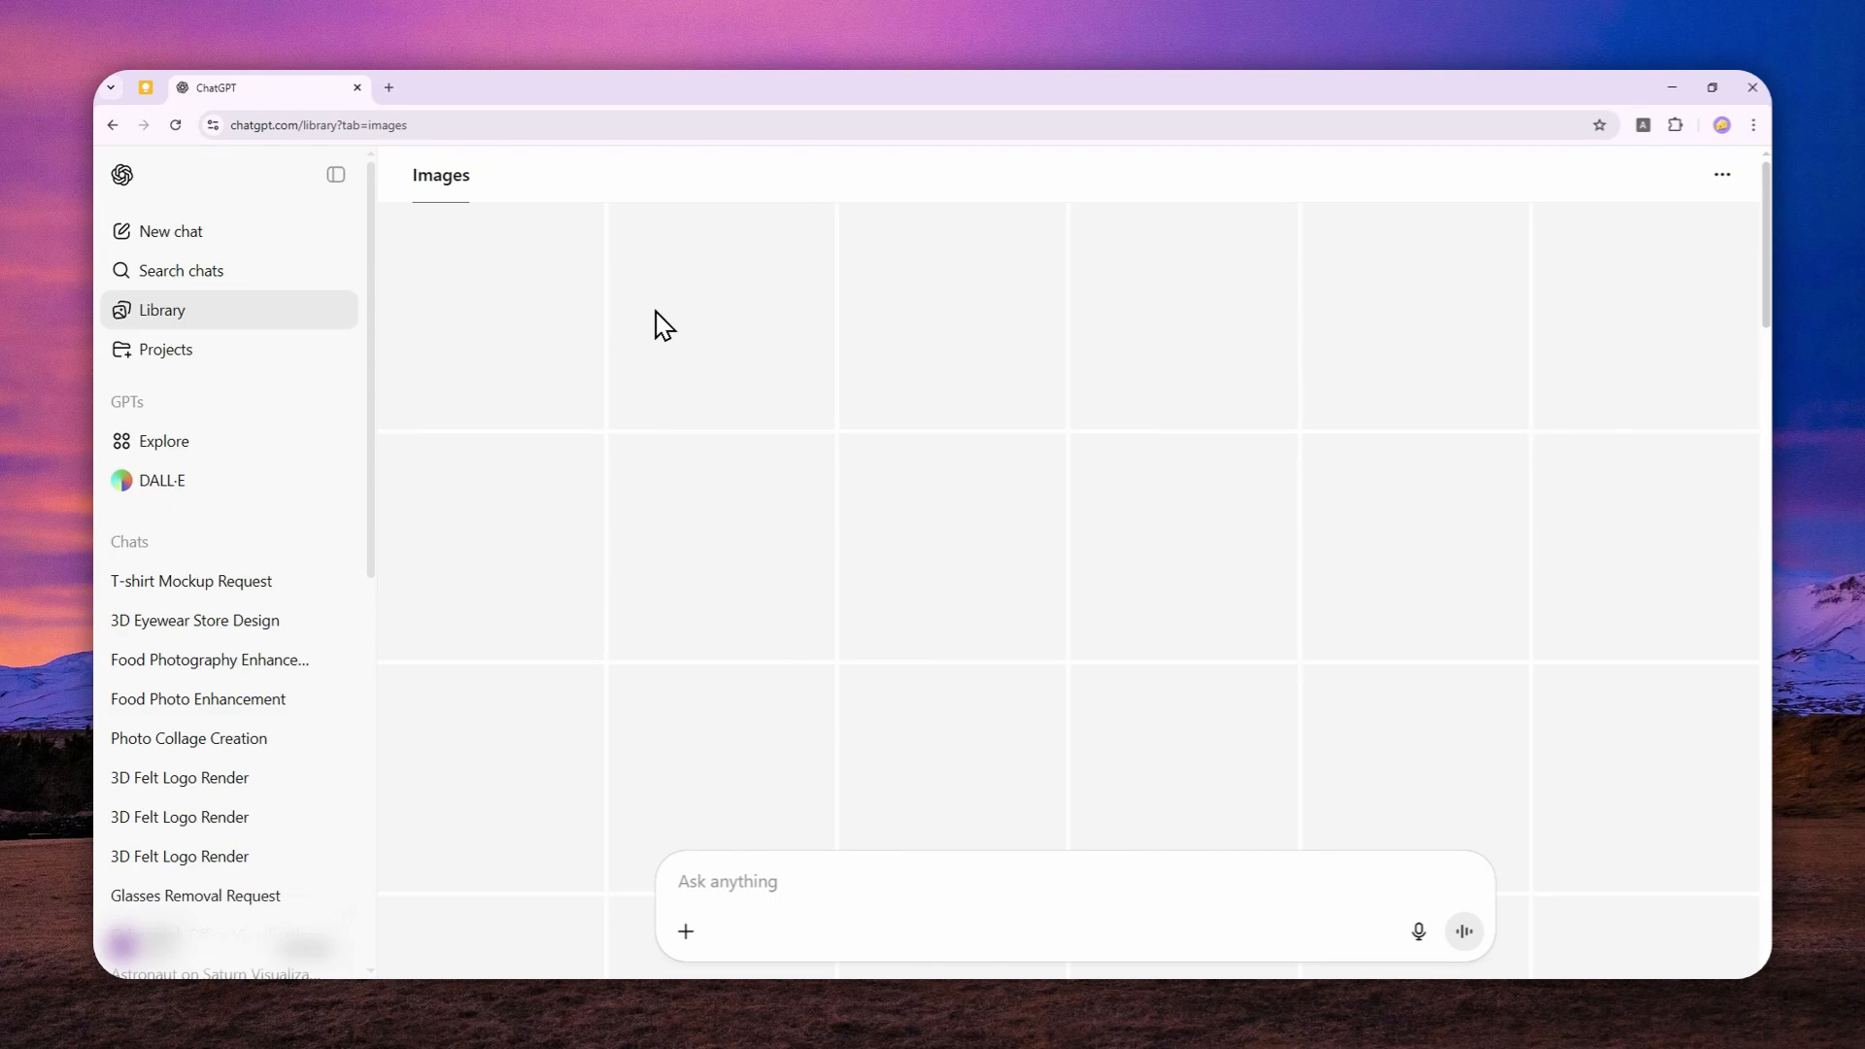
mouse_move(712, 332)
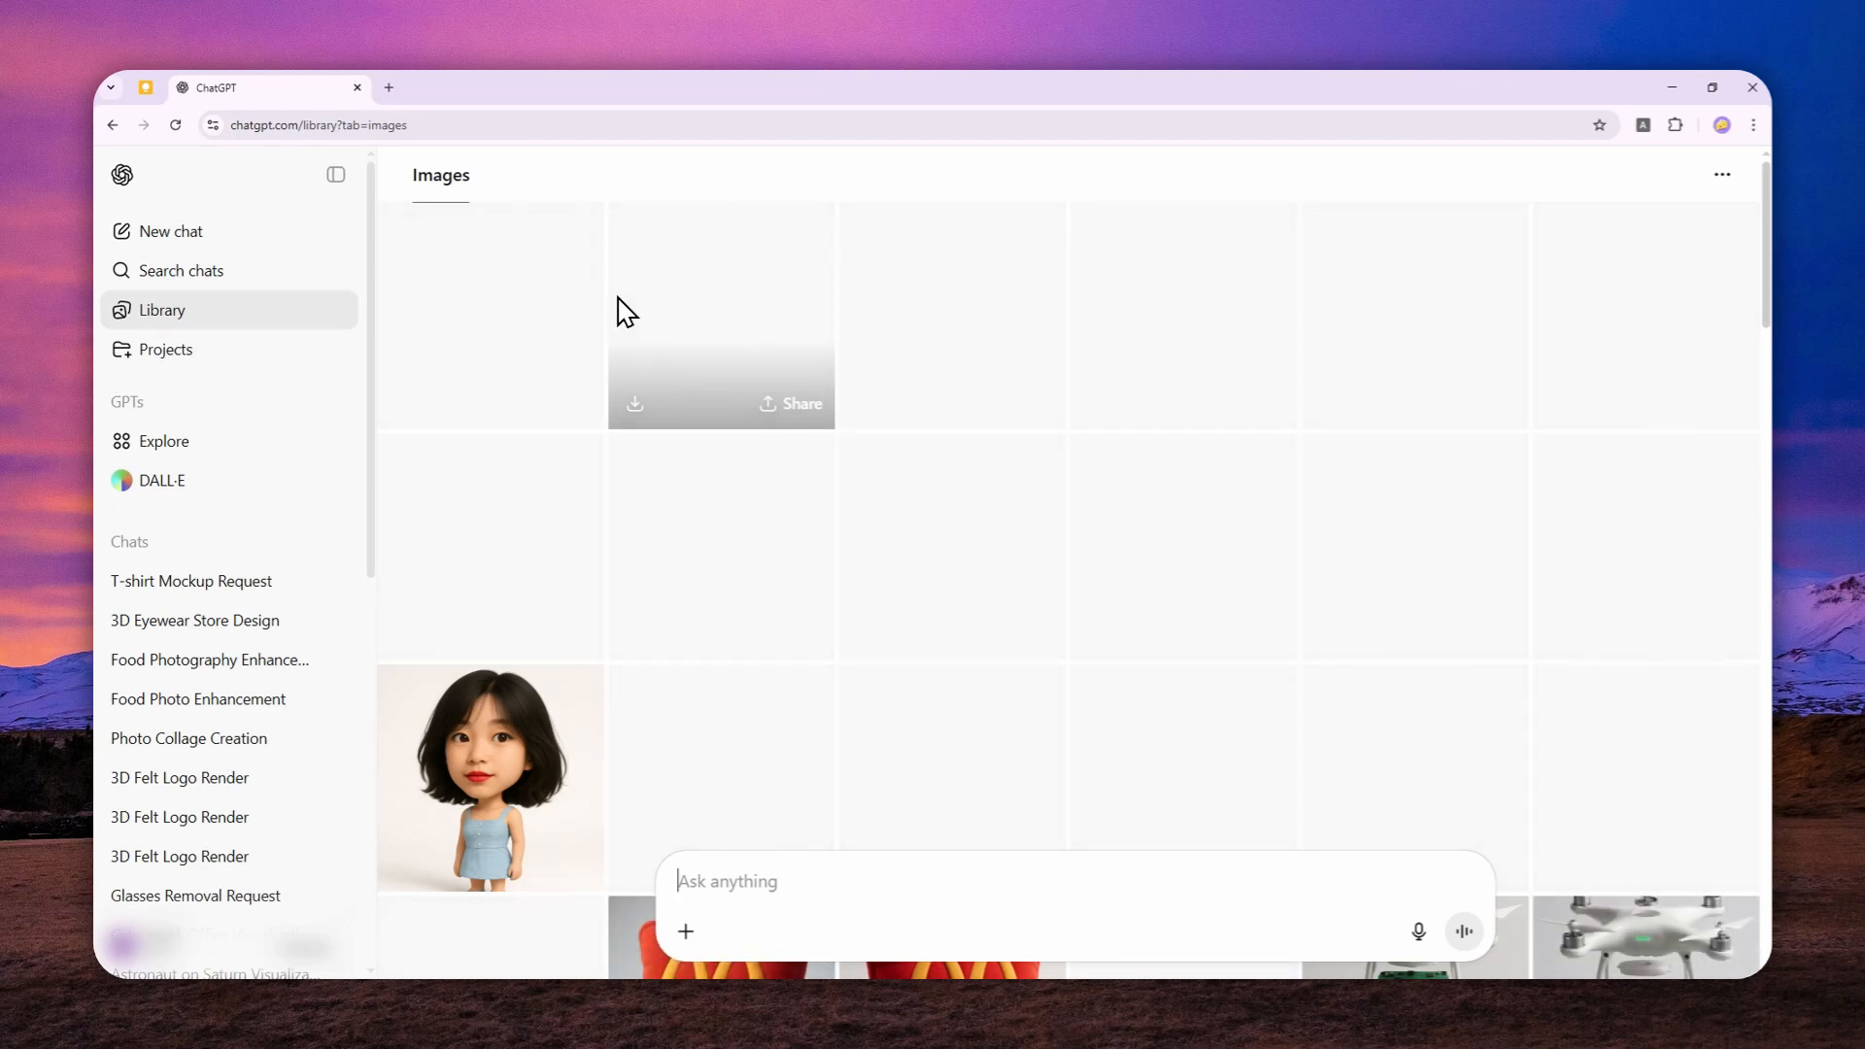
mouse_move(245, 317)
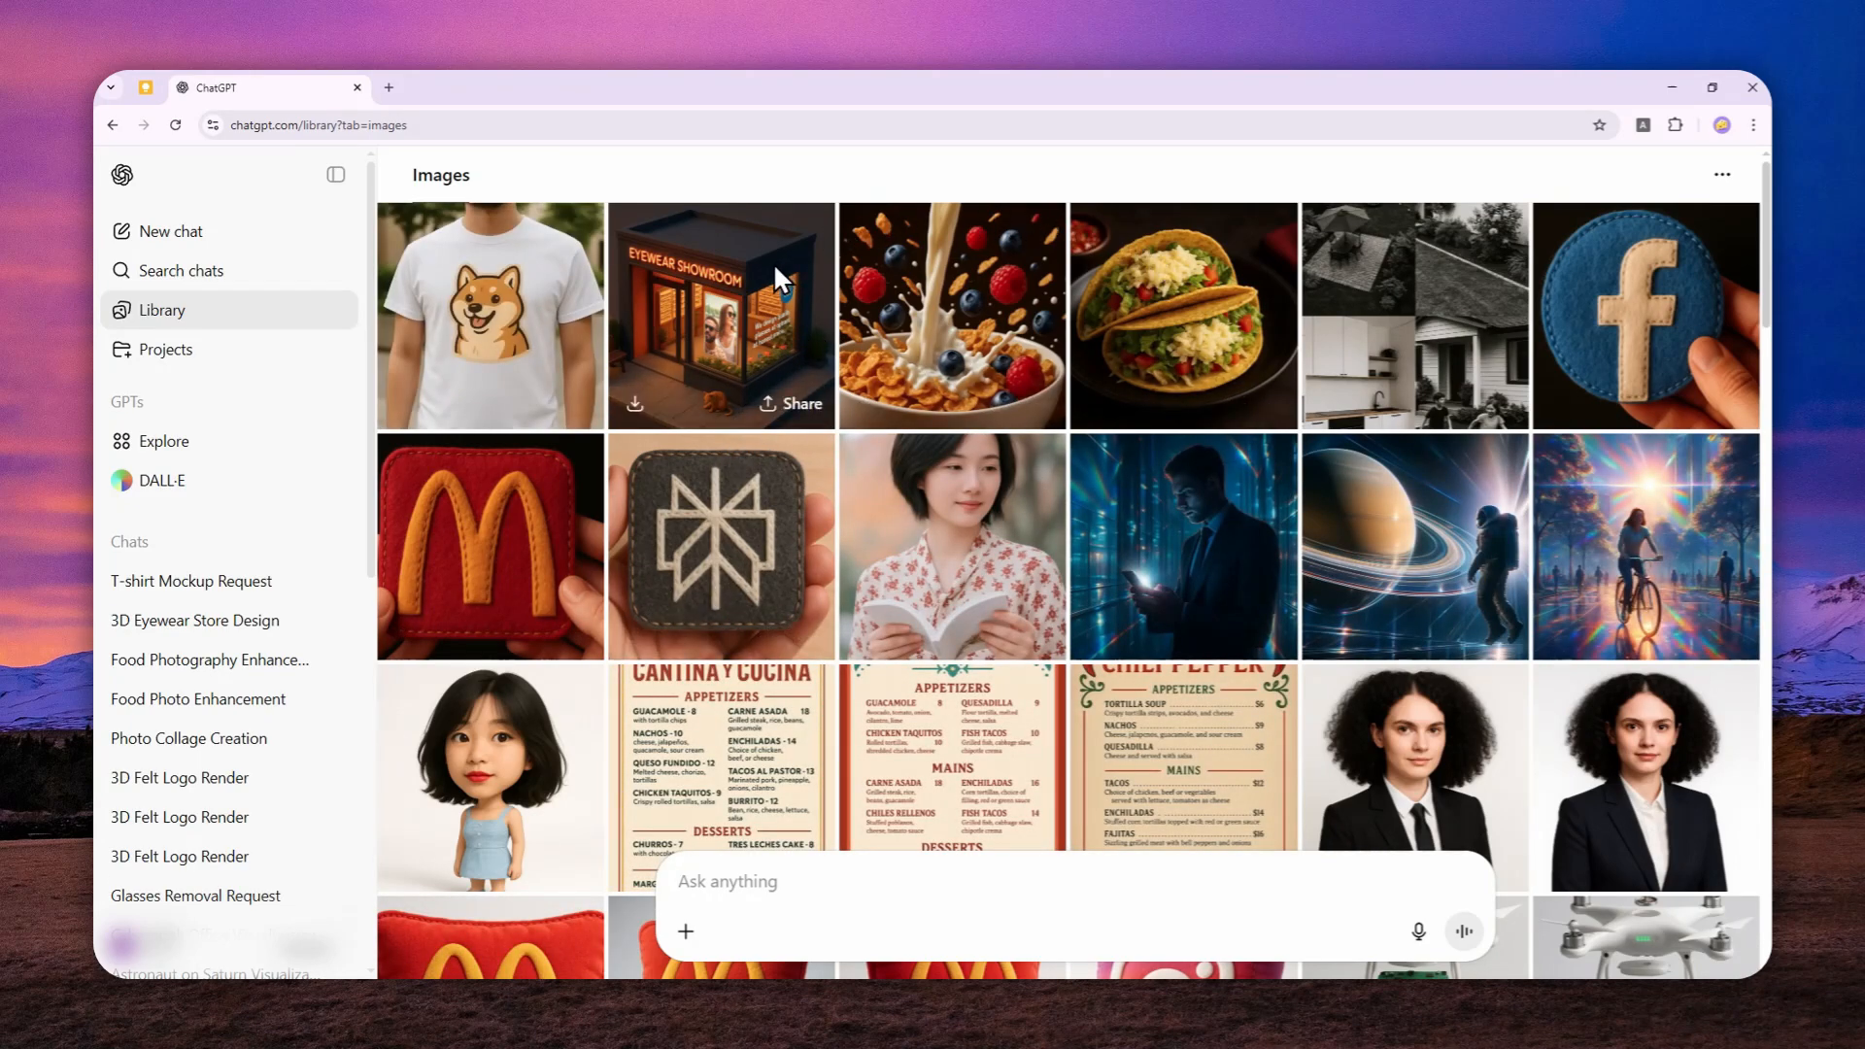
mouse_move(707, 291)
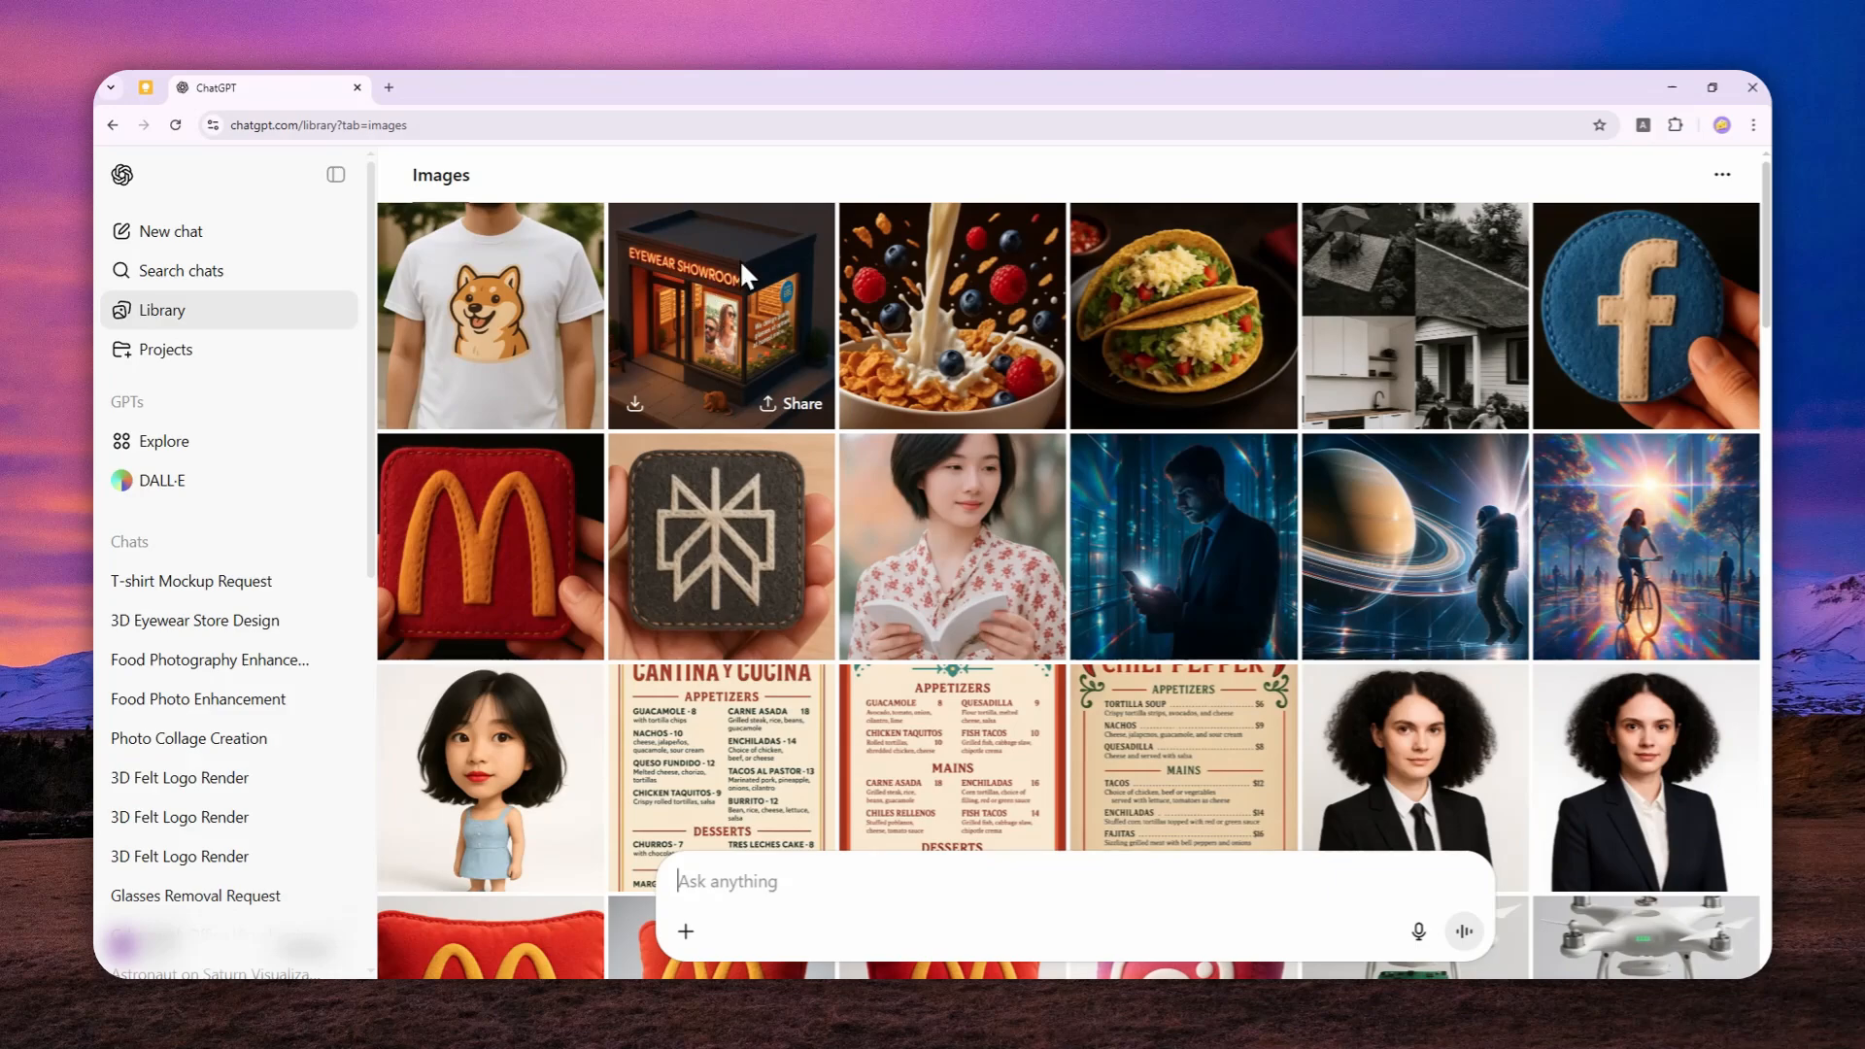
mouse_move(728, 468)
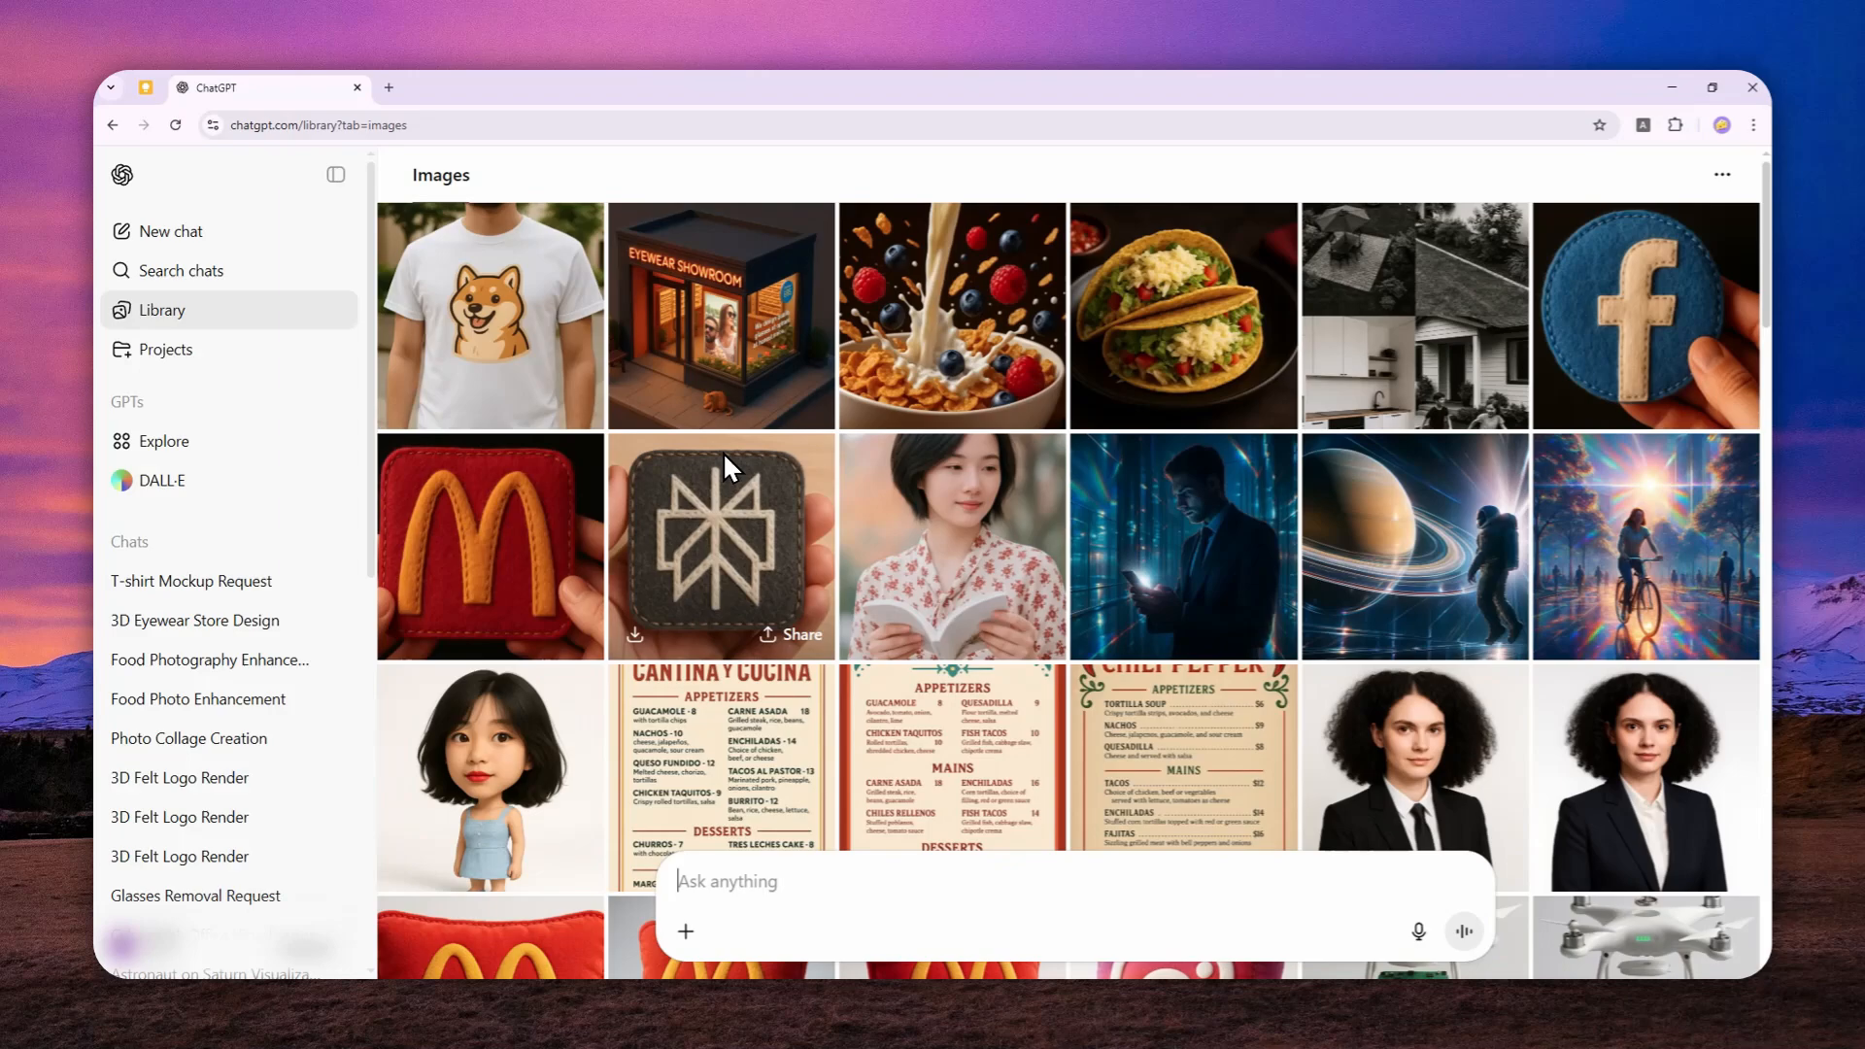
mouse_move(571, 338)
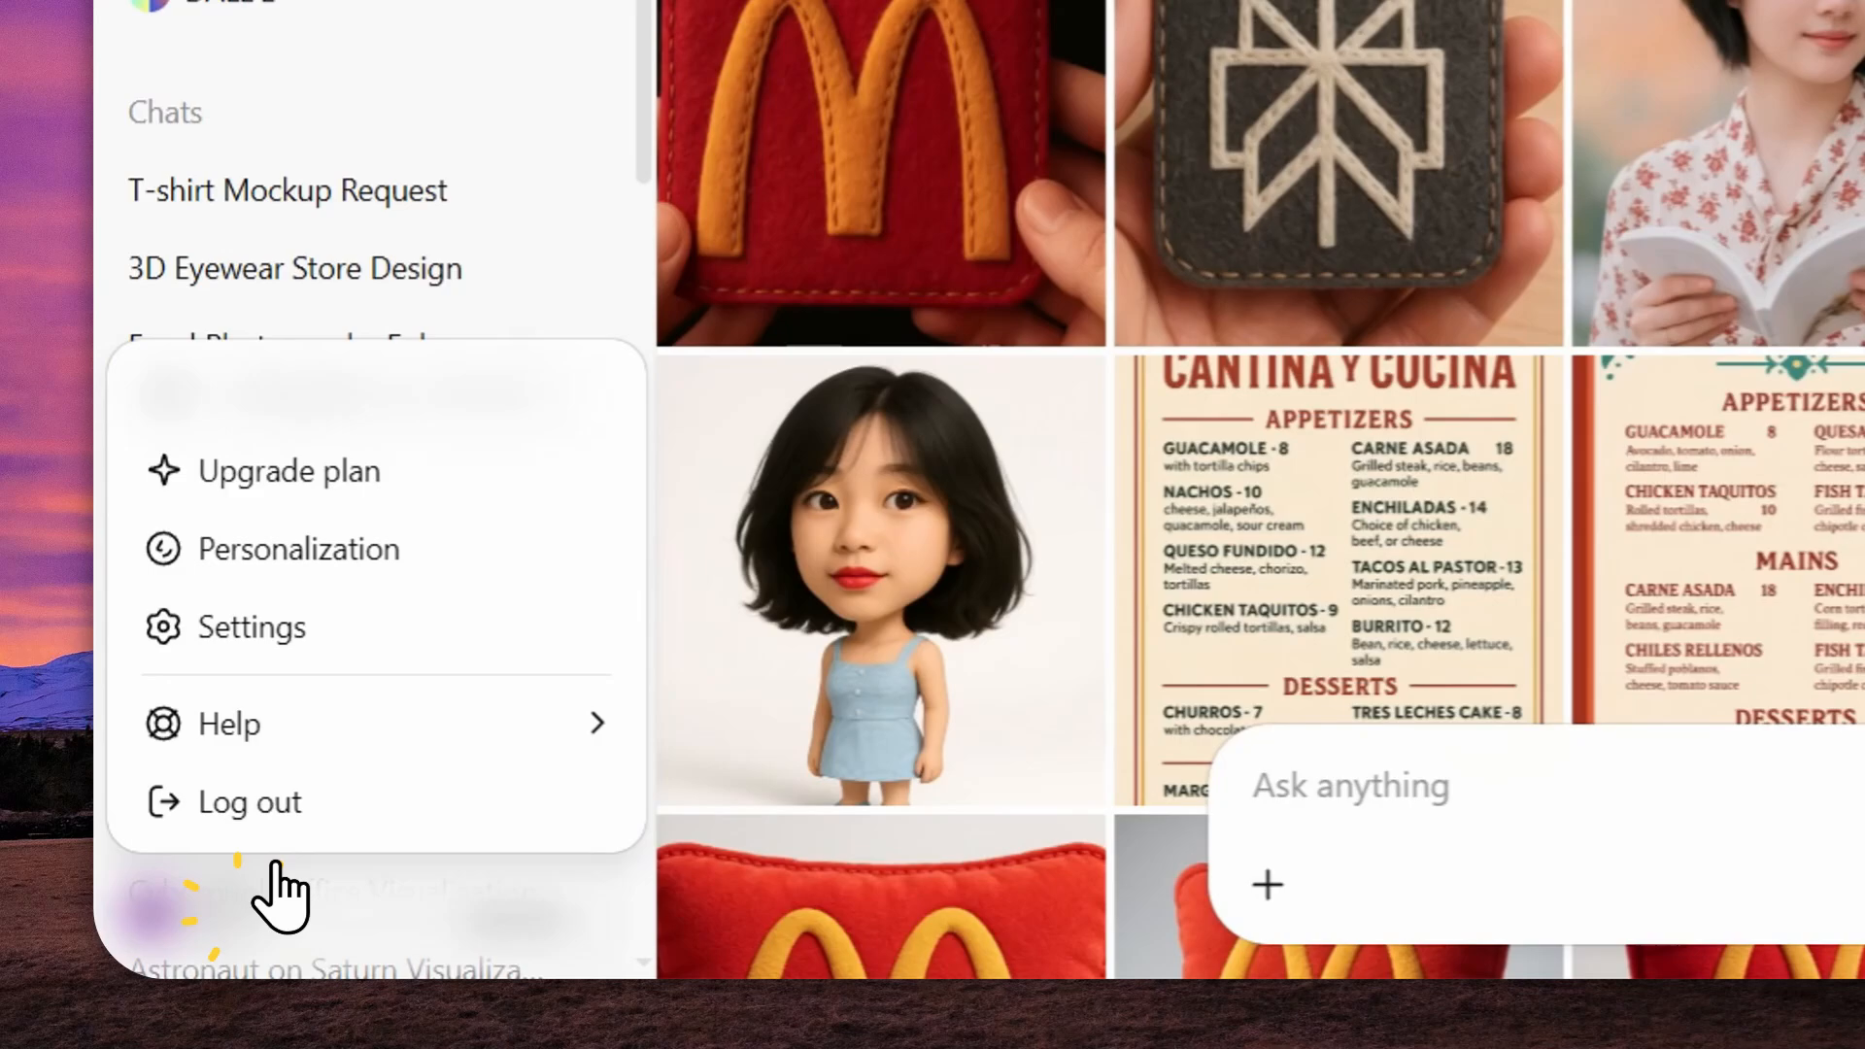
Delete all chat history from Settings > Data controls and confirm the deletion.
left_click(251, 627)
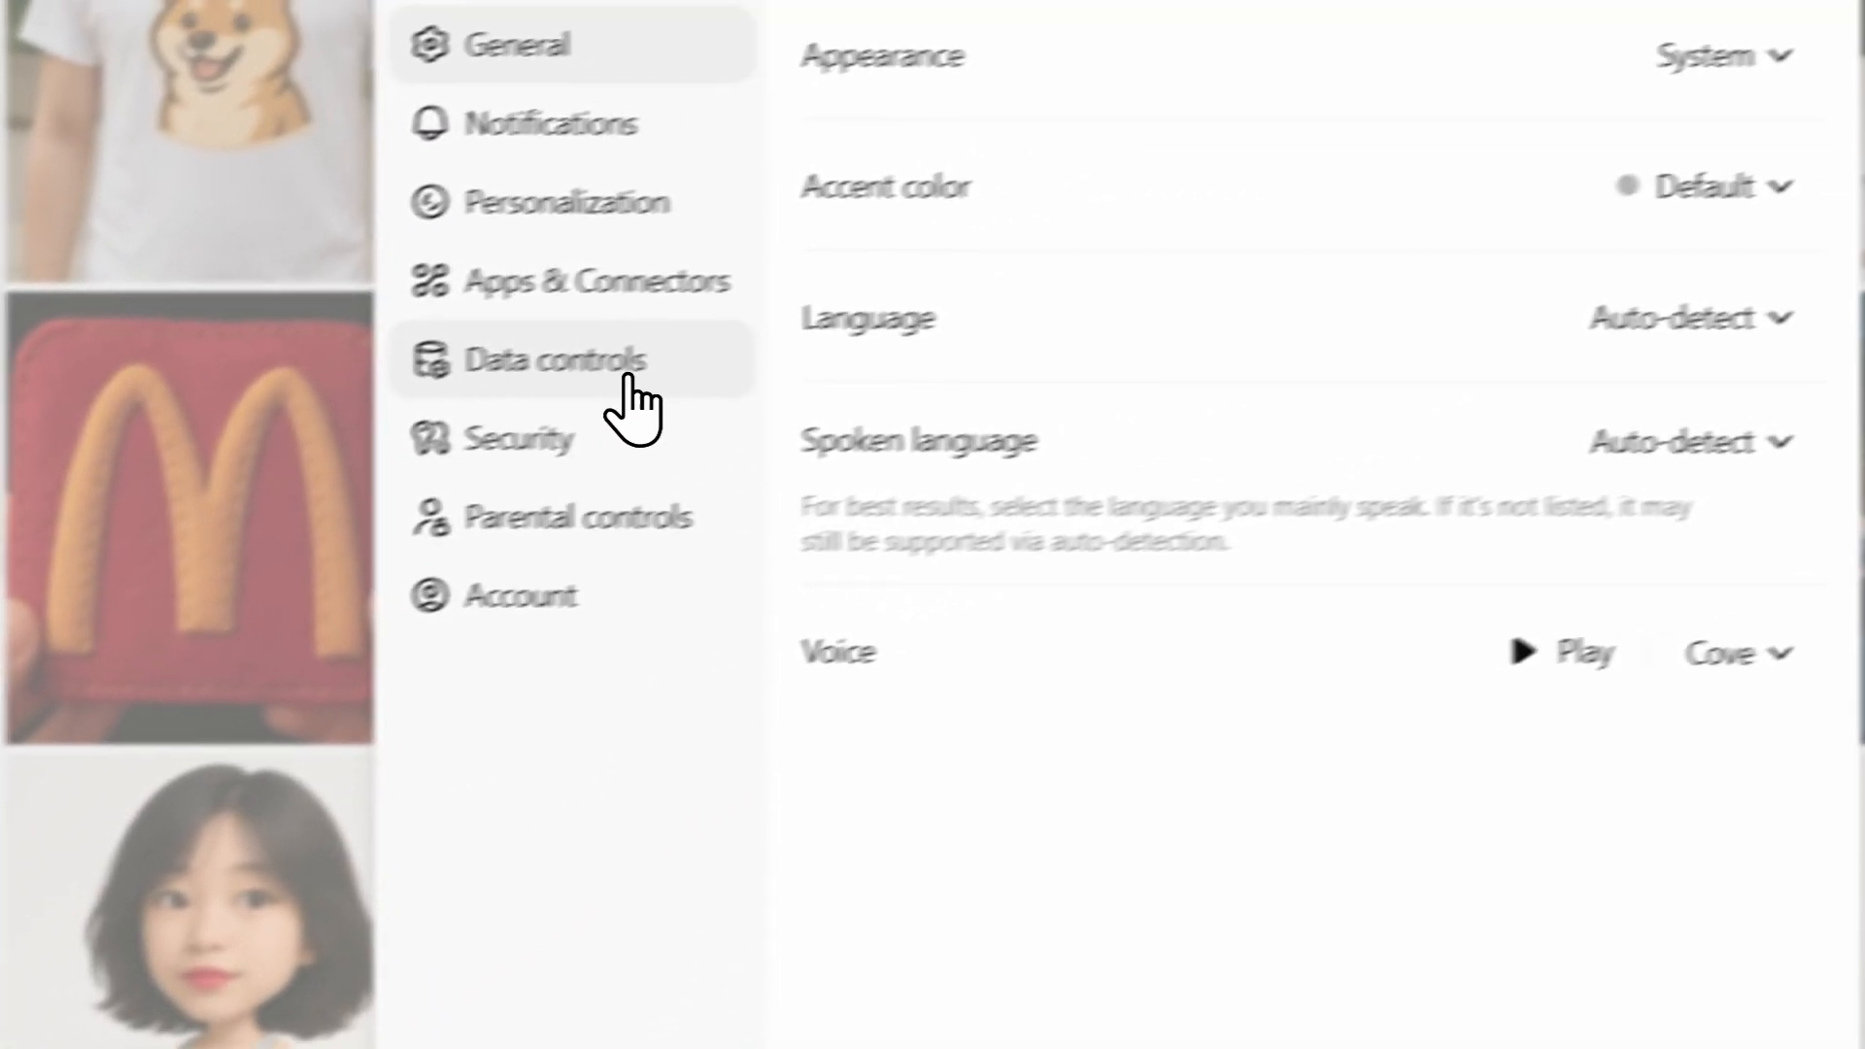
left_click(530, 359)
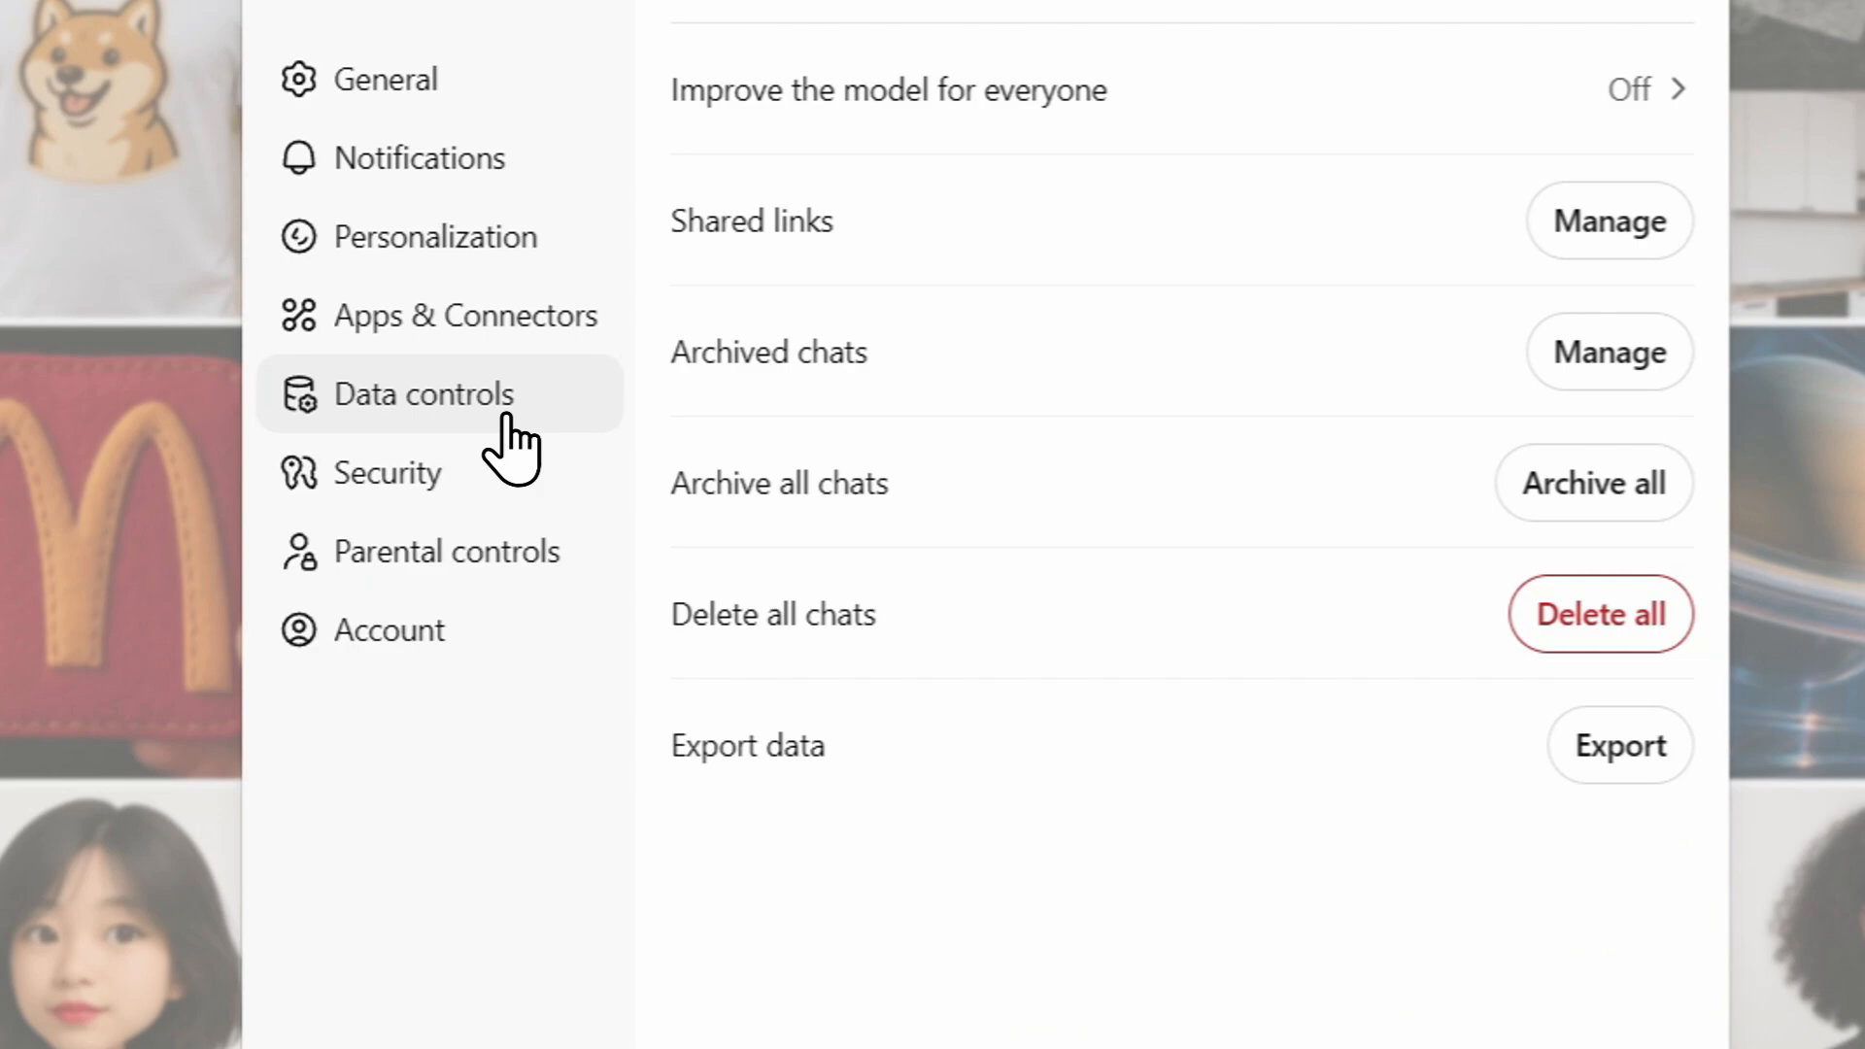
double_click(771, 615)
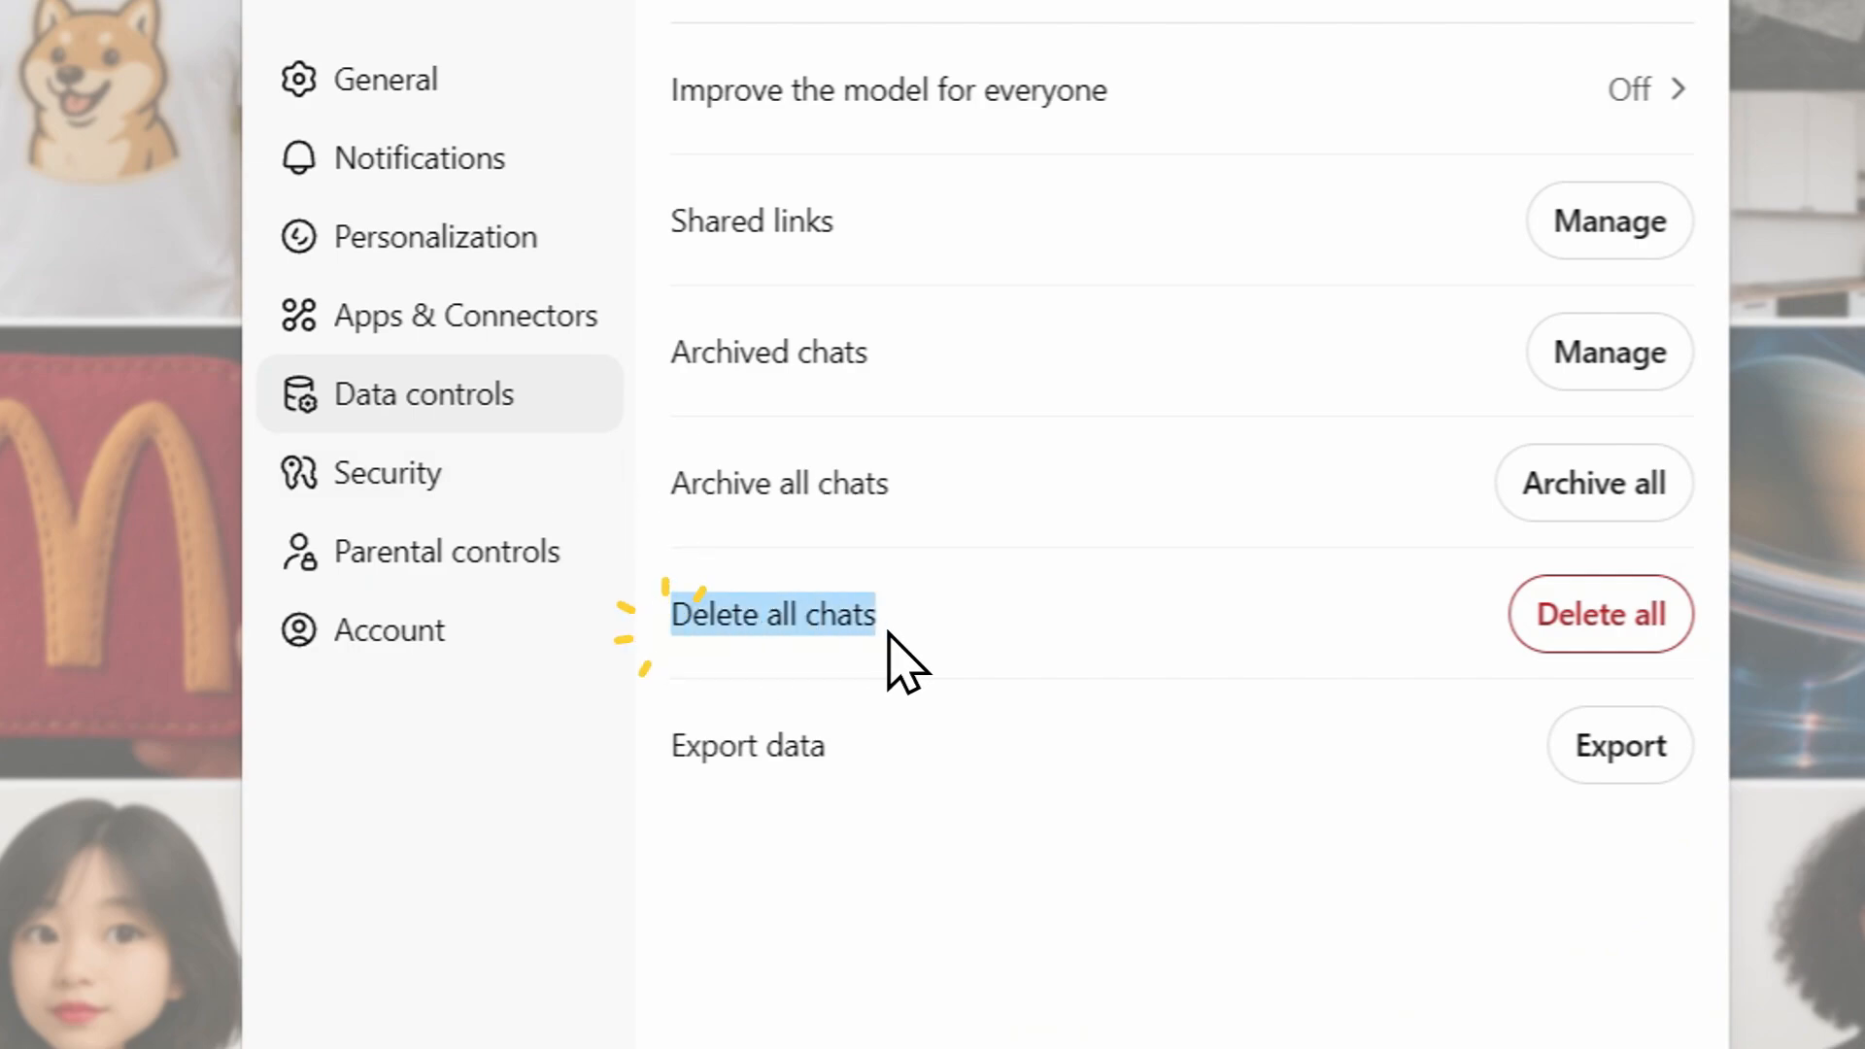
left_click(1598, 614)
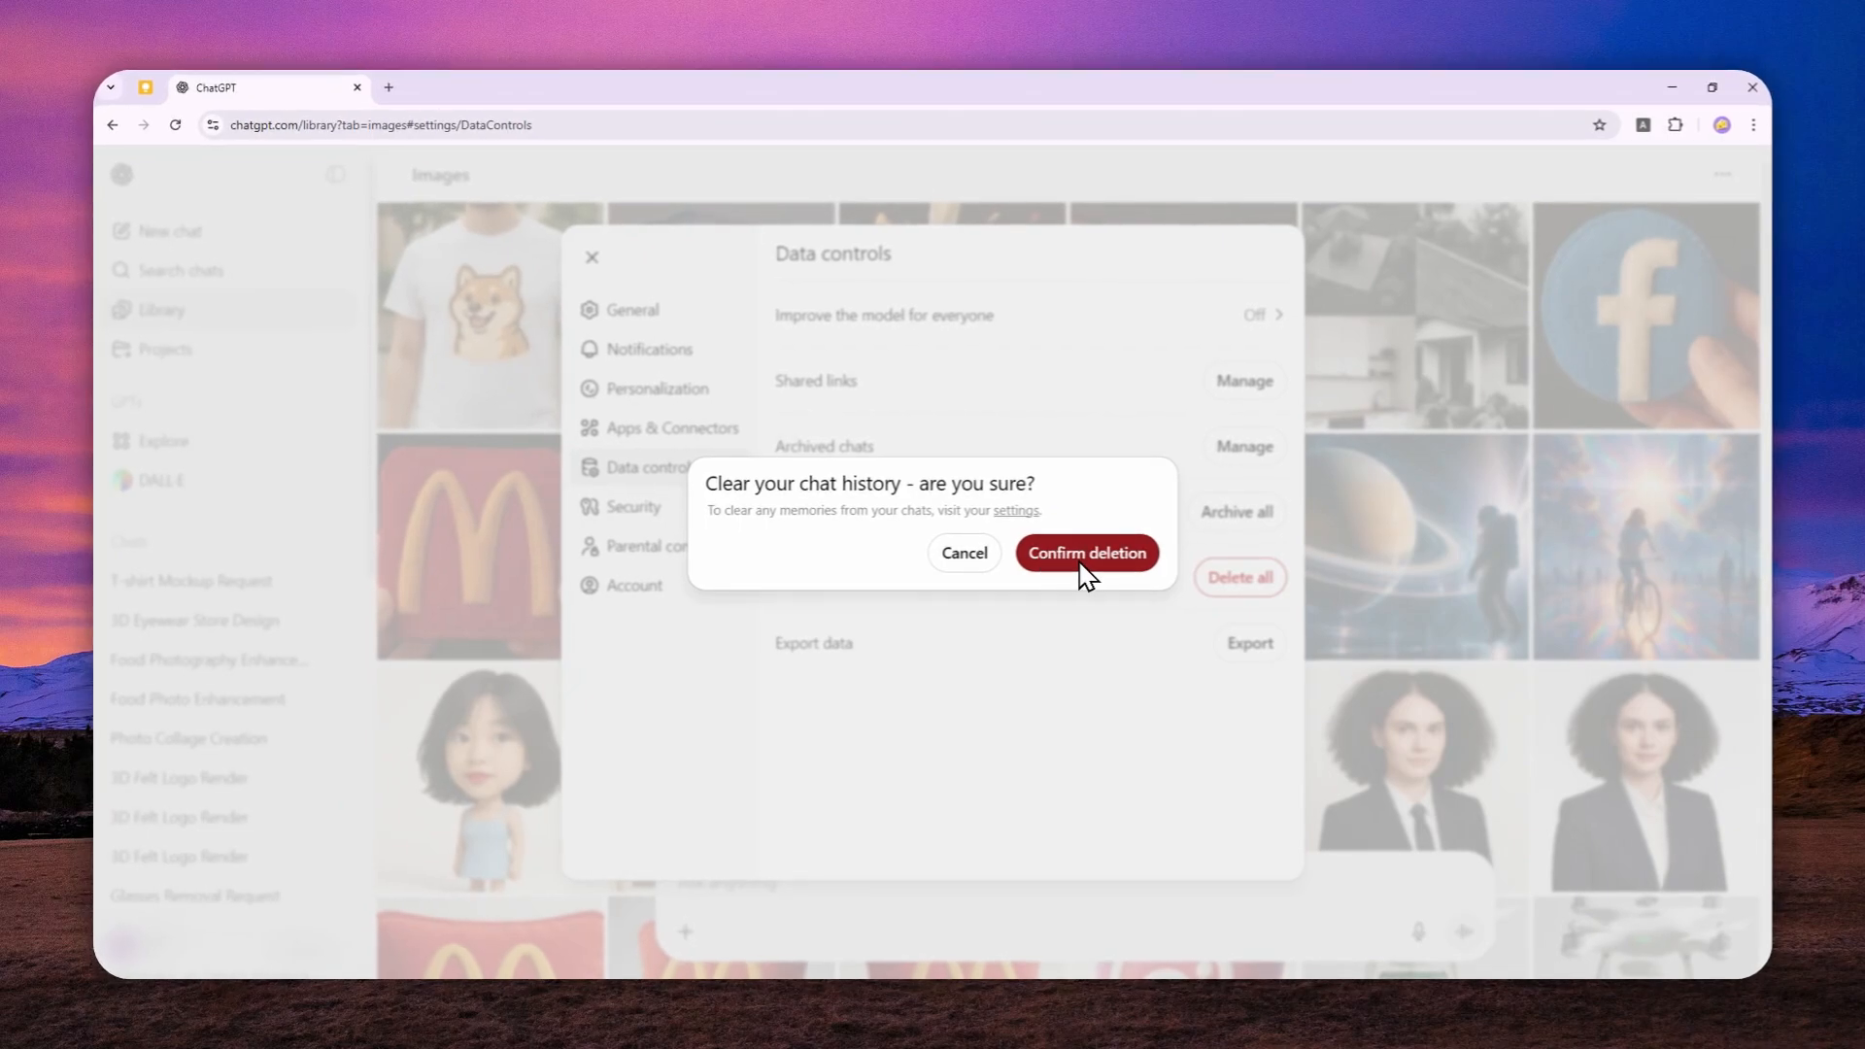
left_click(1084, 553)
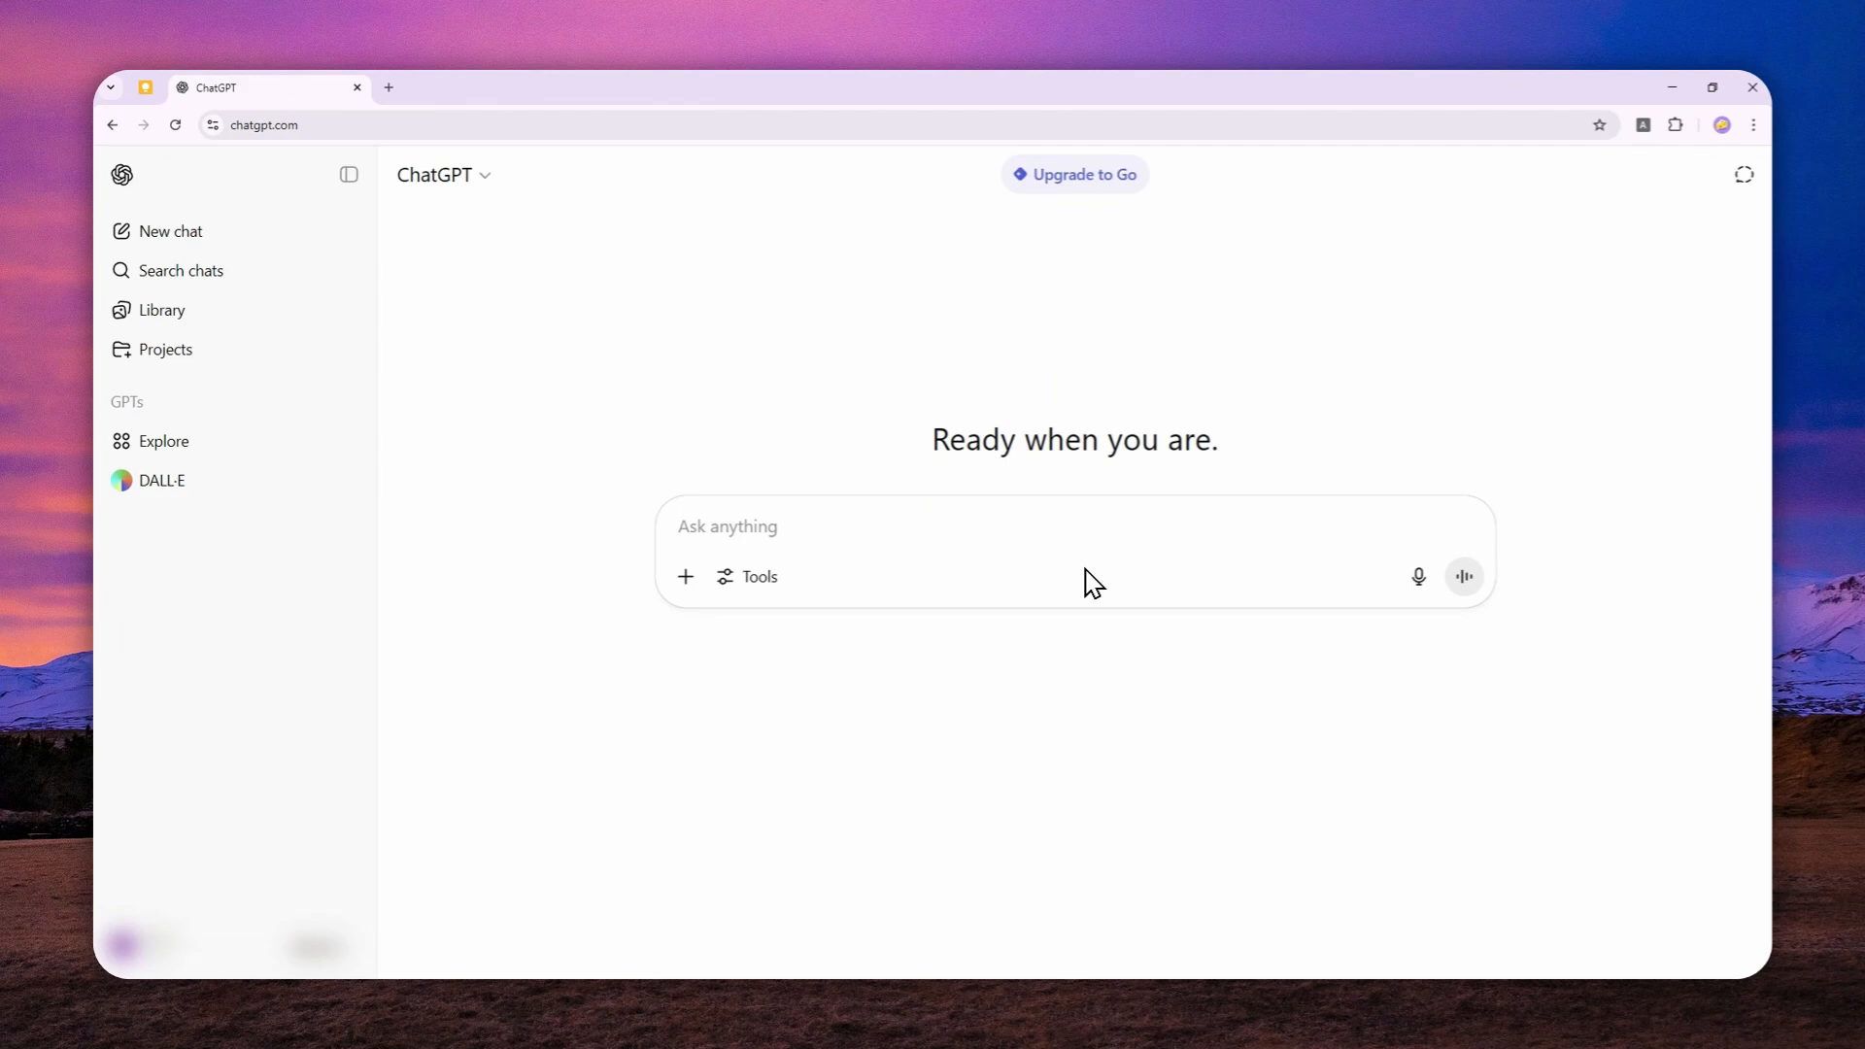
mouse_move(171, 231)
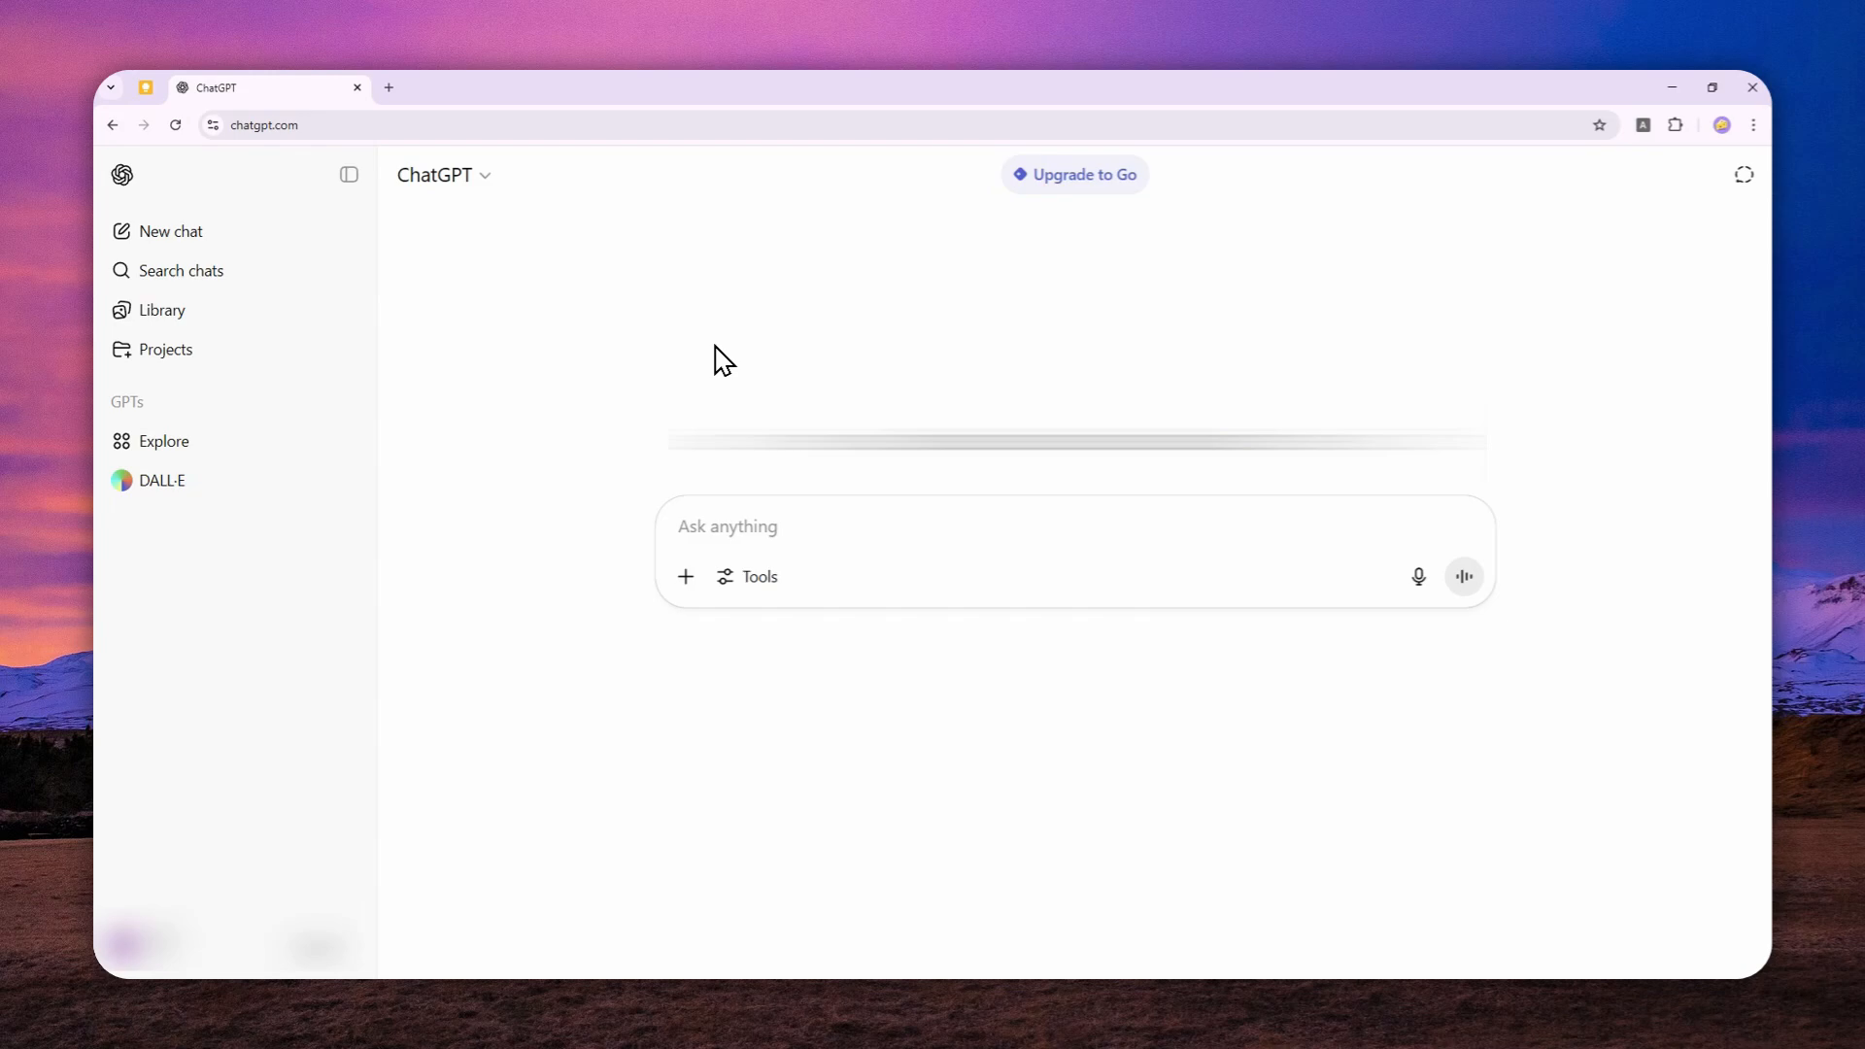
Verify the image Library shows only blank tiles, then return to a new chat.
left_click(161, 308)
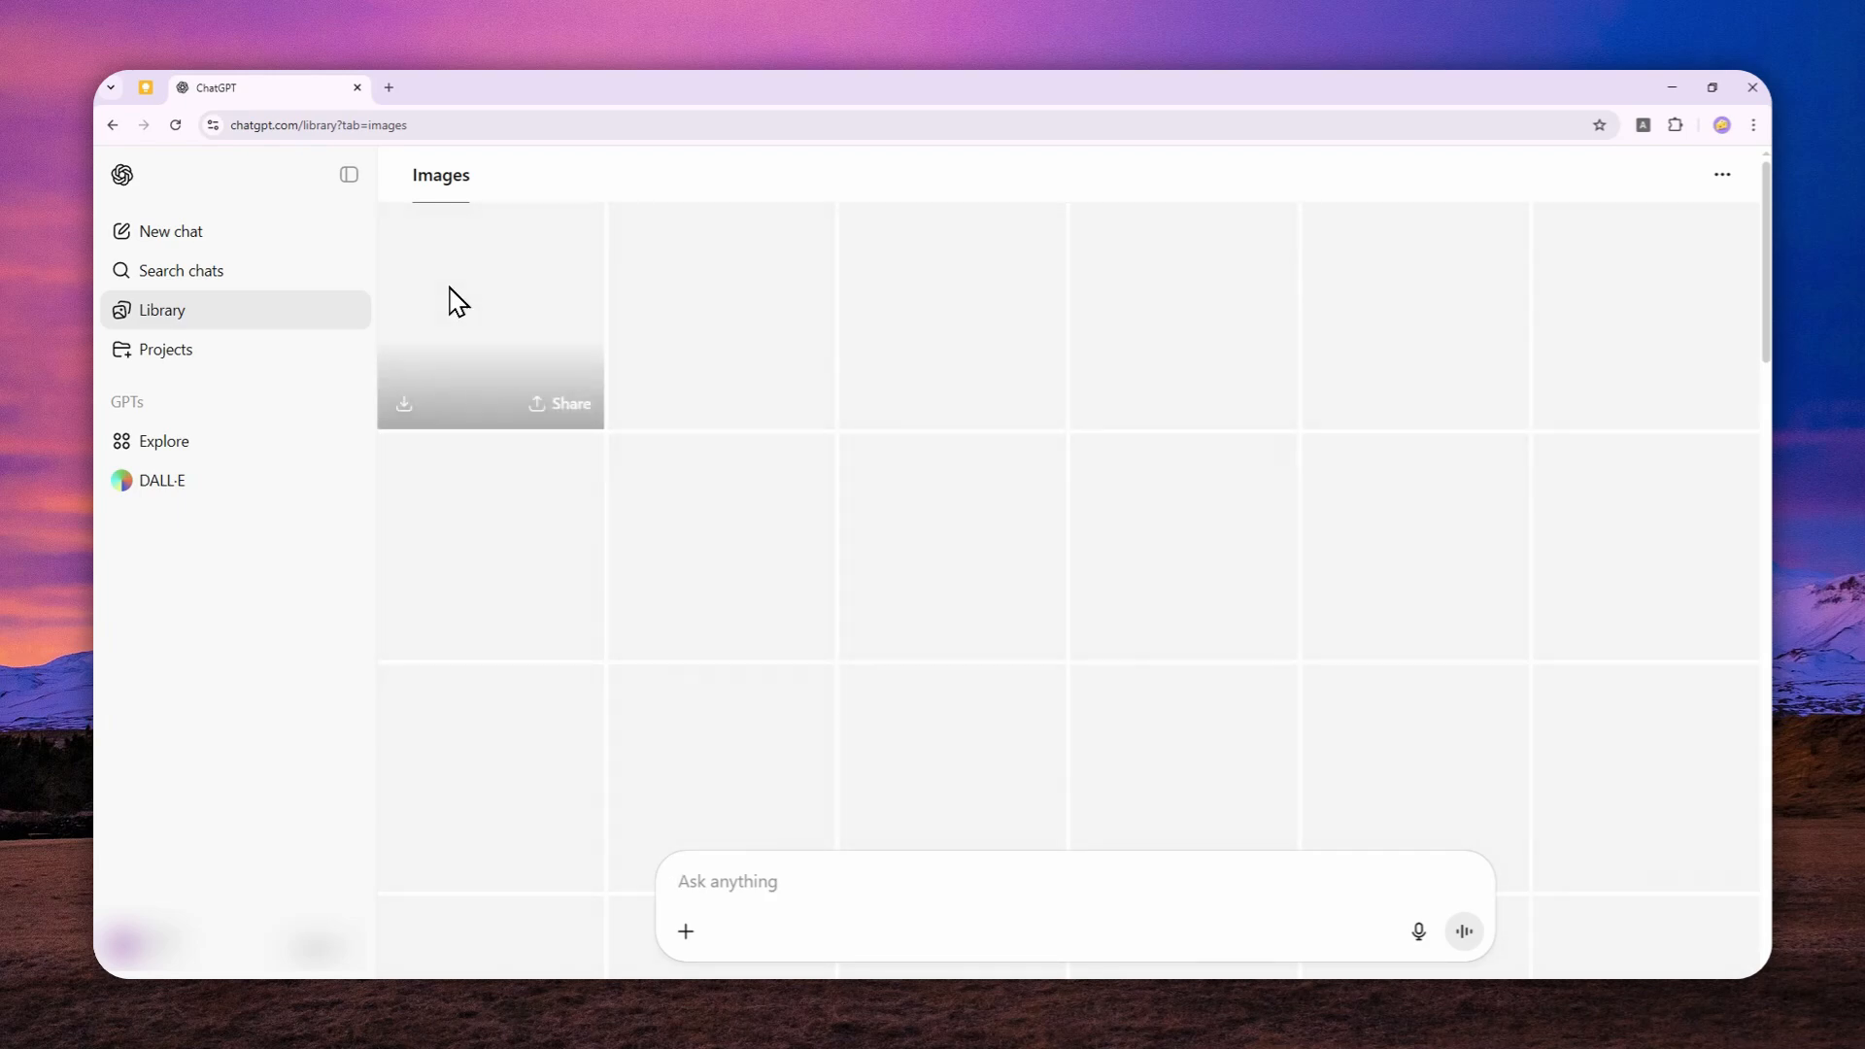
mouse_move(464, 321)
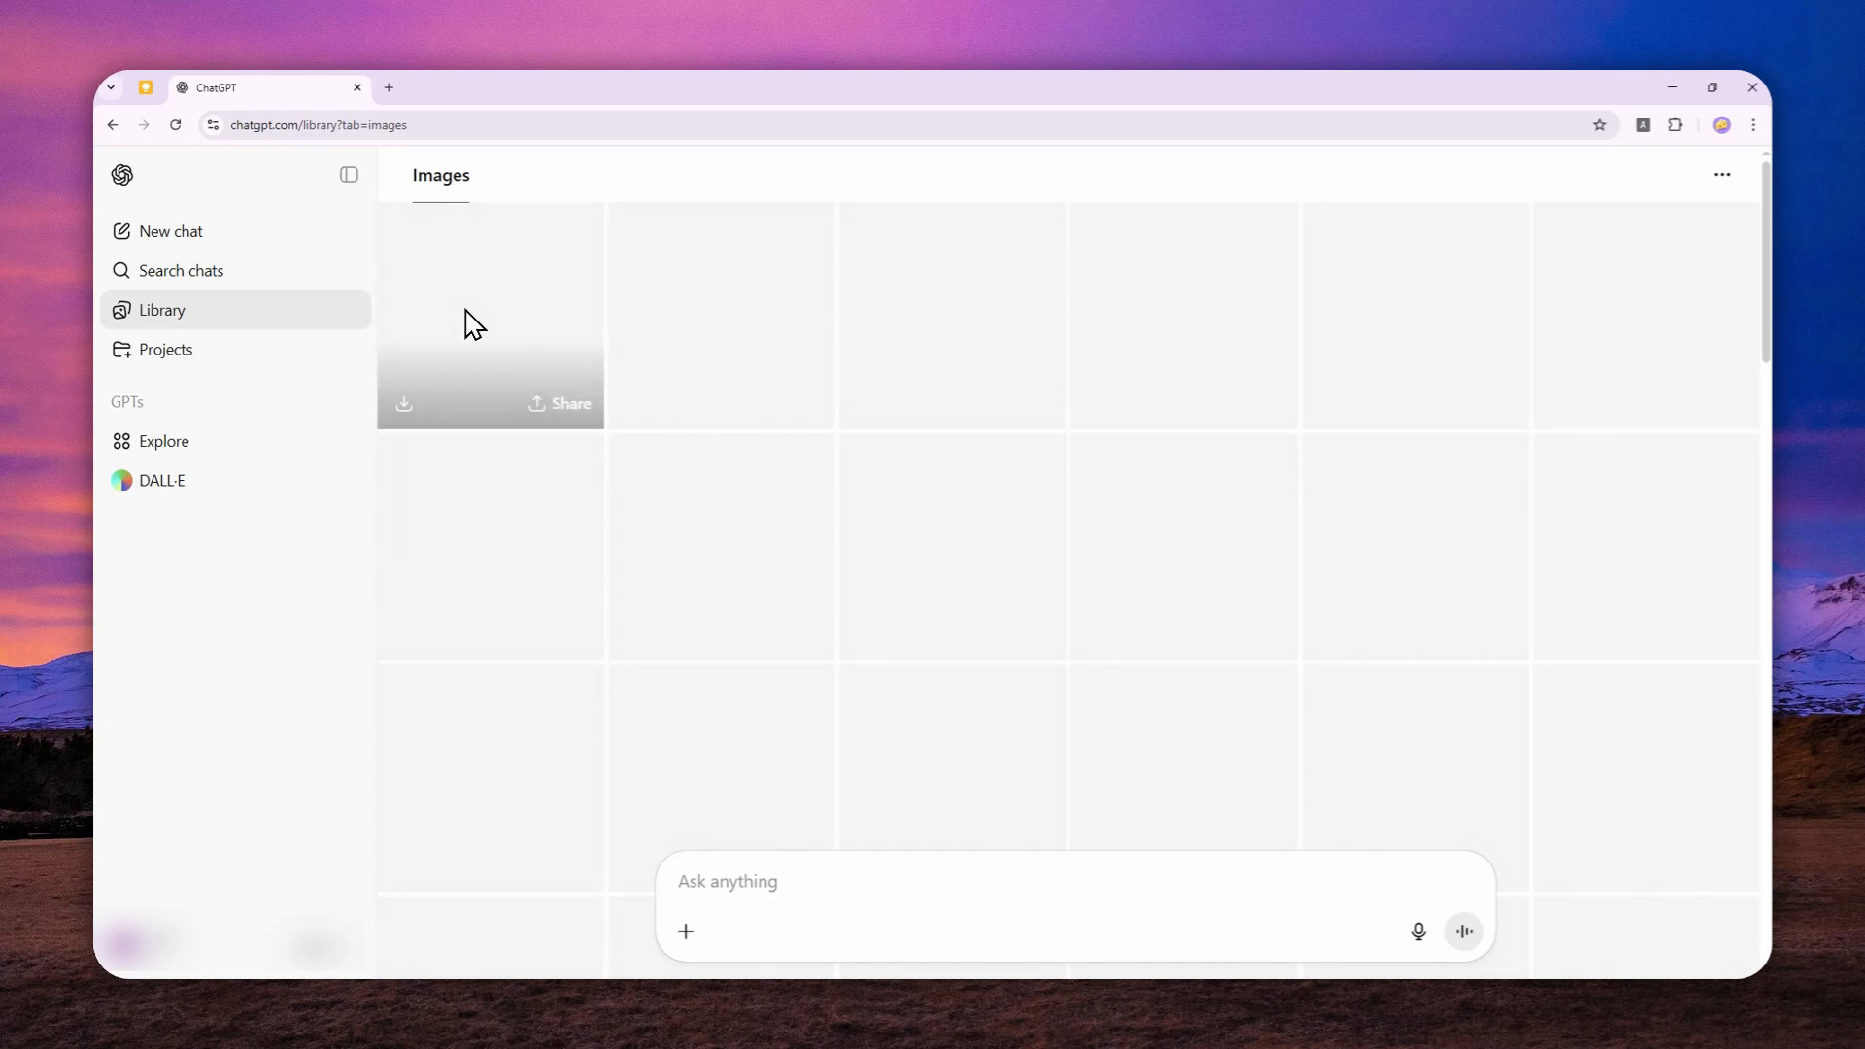
mouse_move(498, 388)
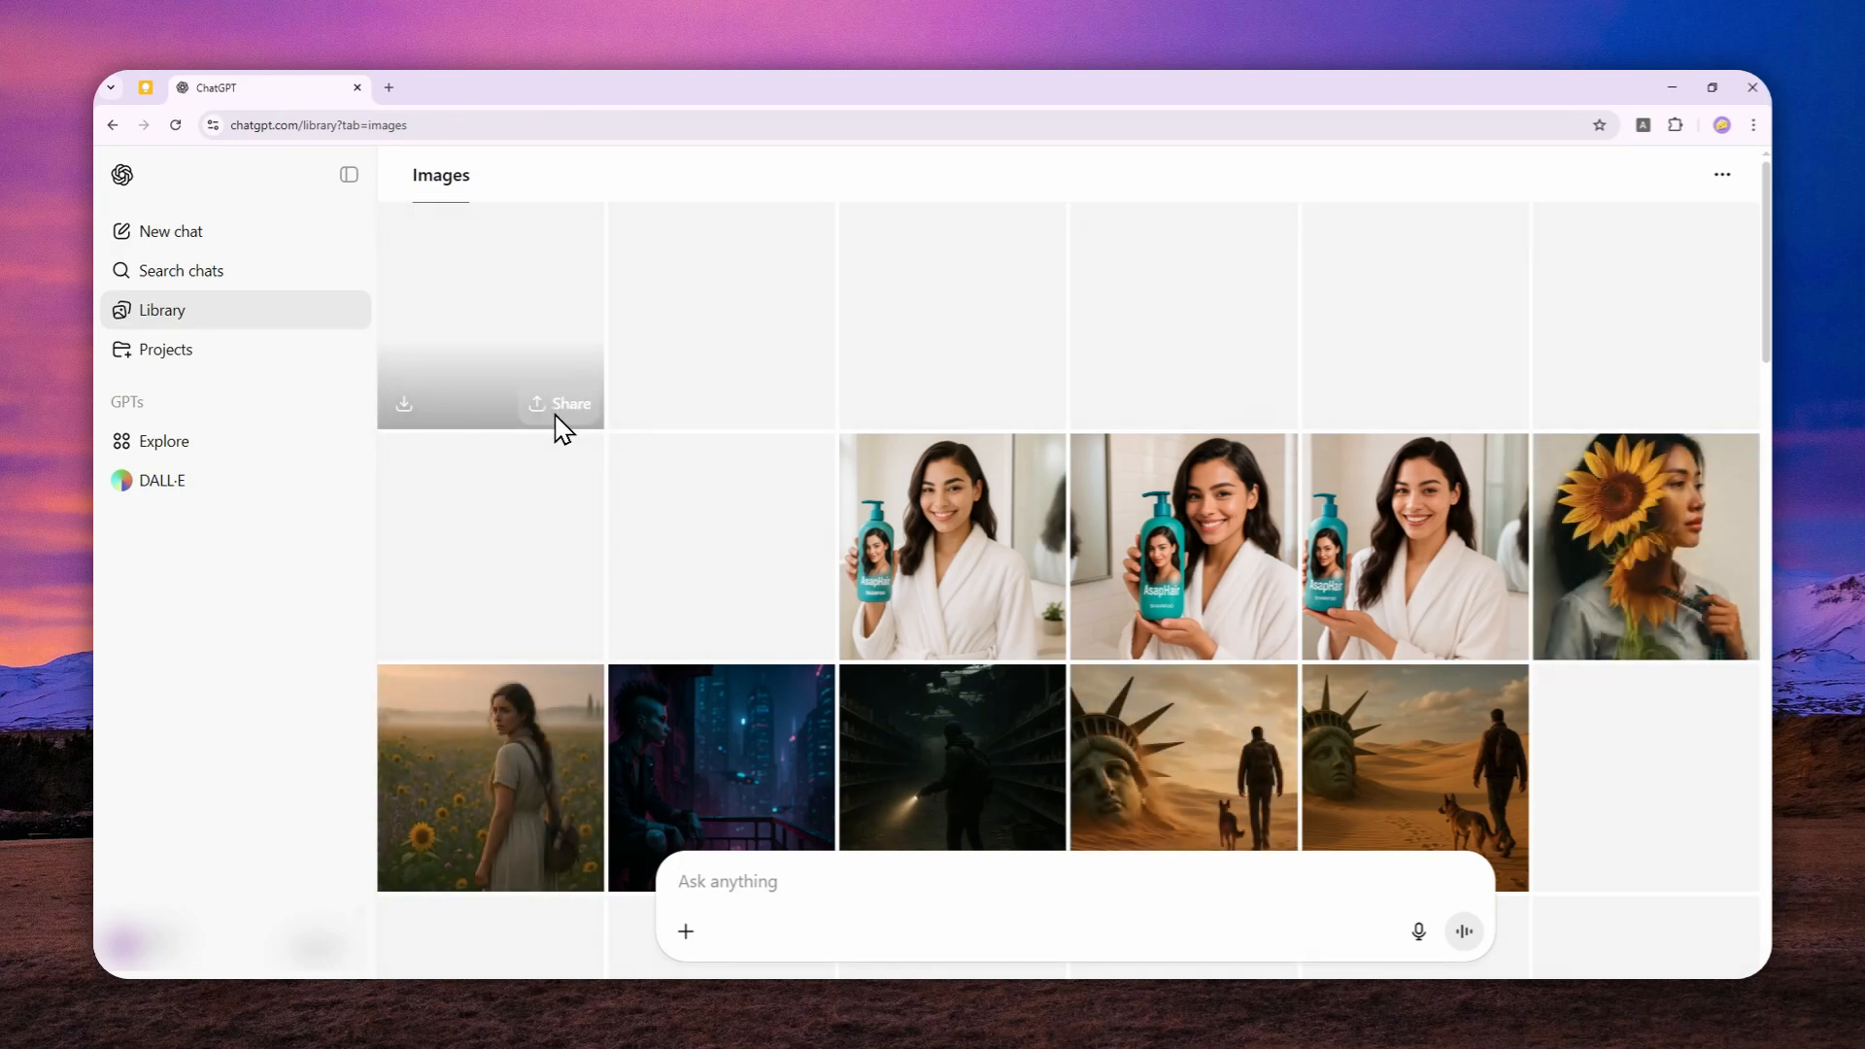
mouse_move(610, 497)
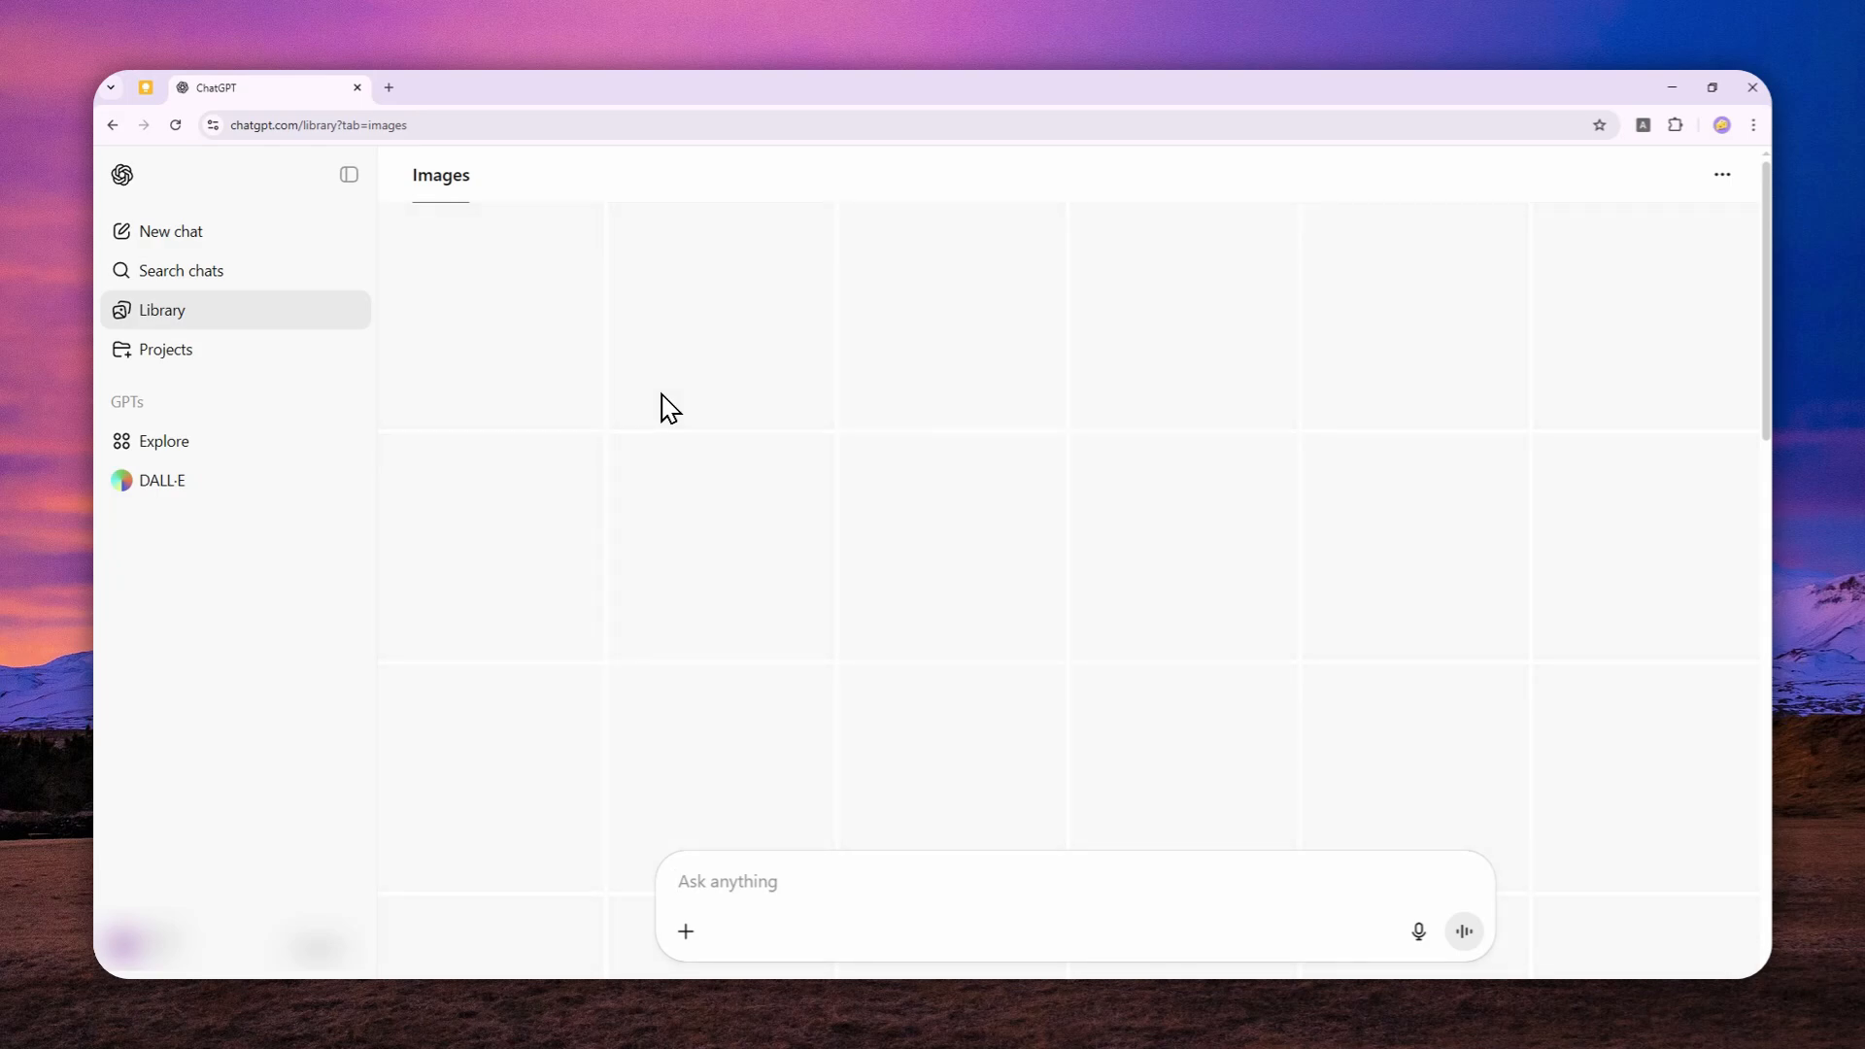
left_click(725, 880)
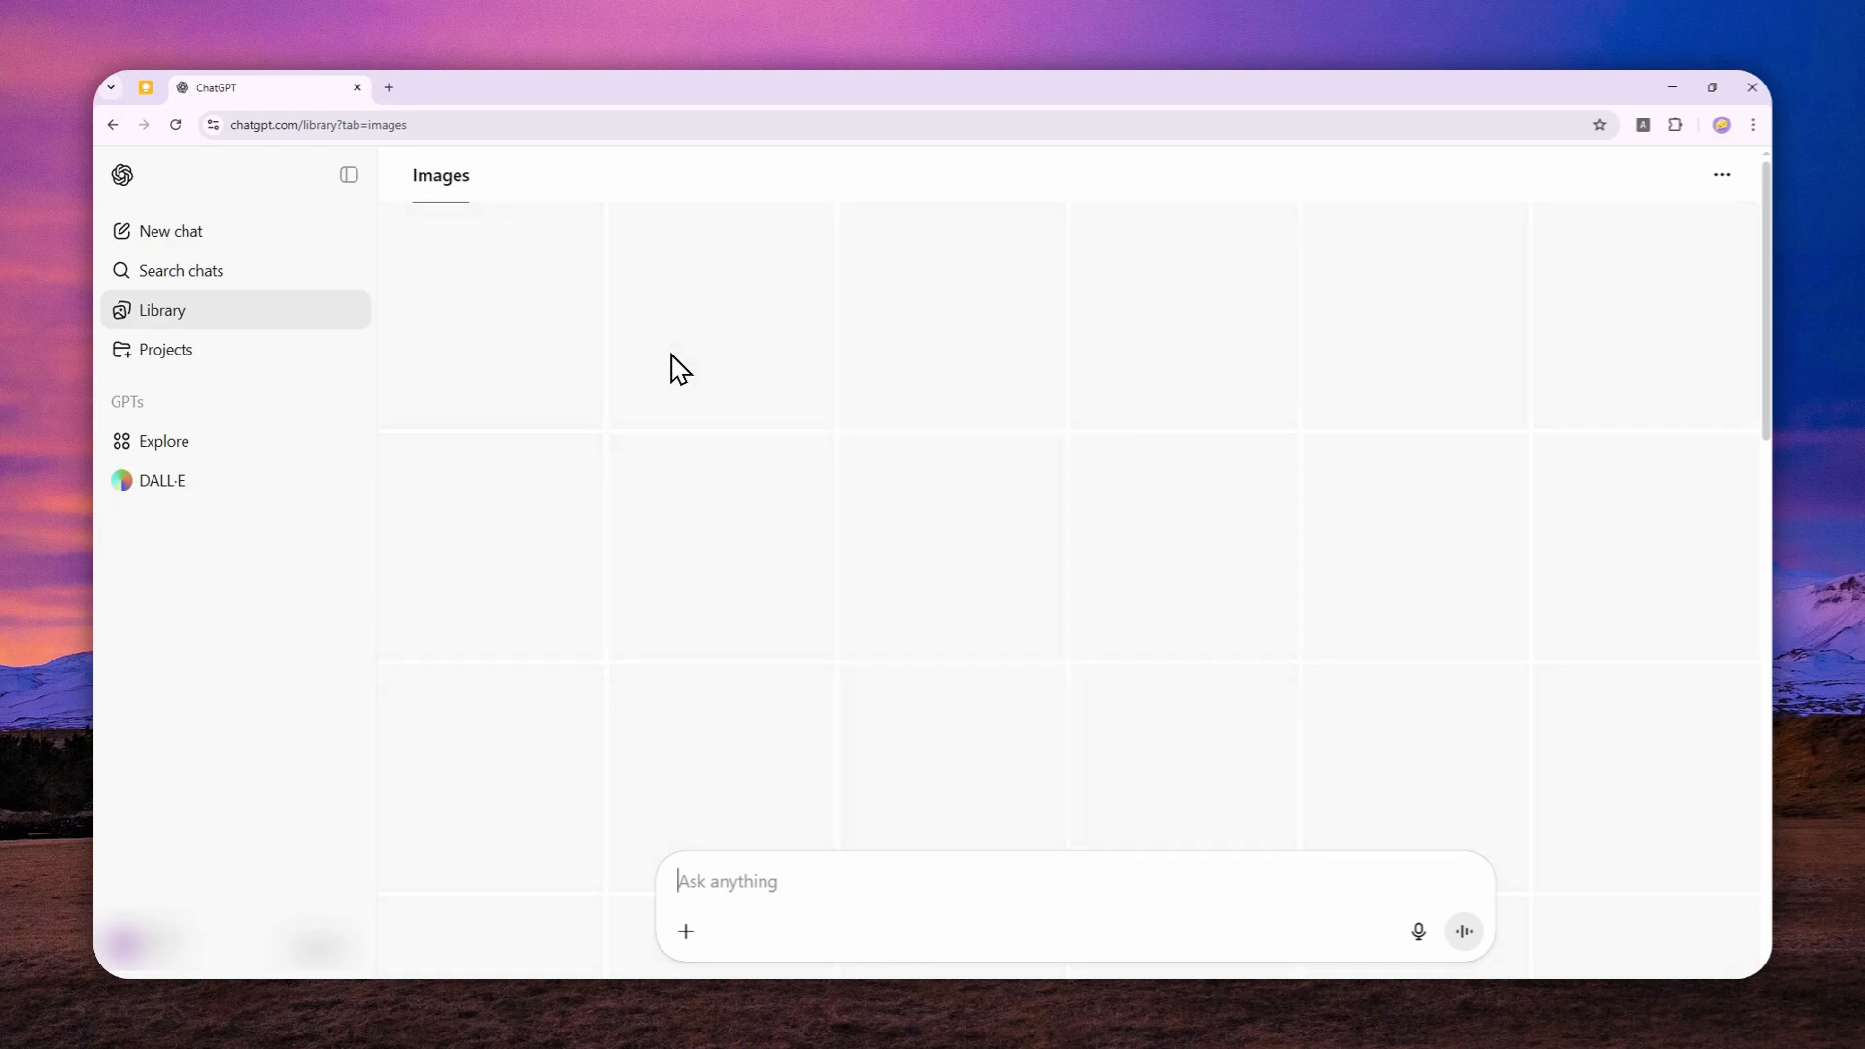
mouse_move(711, 375)
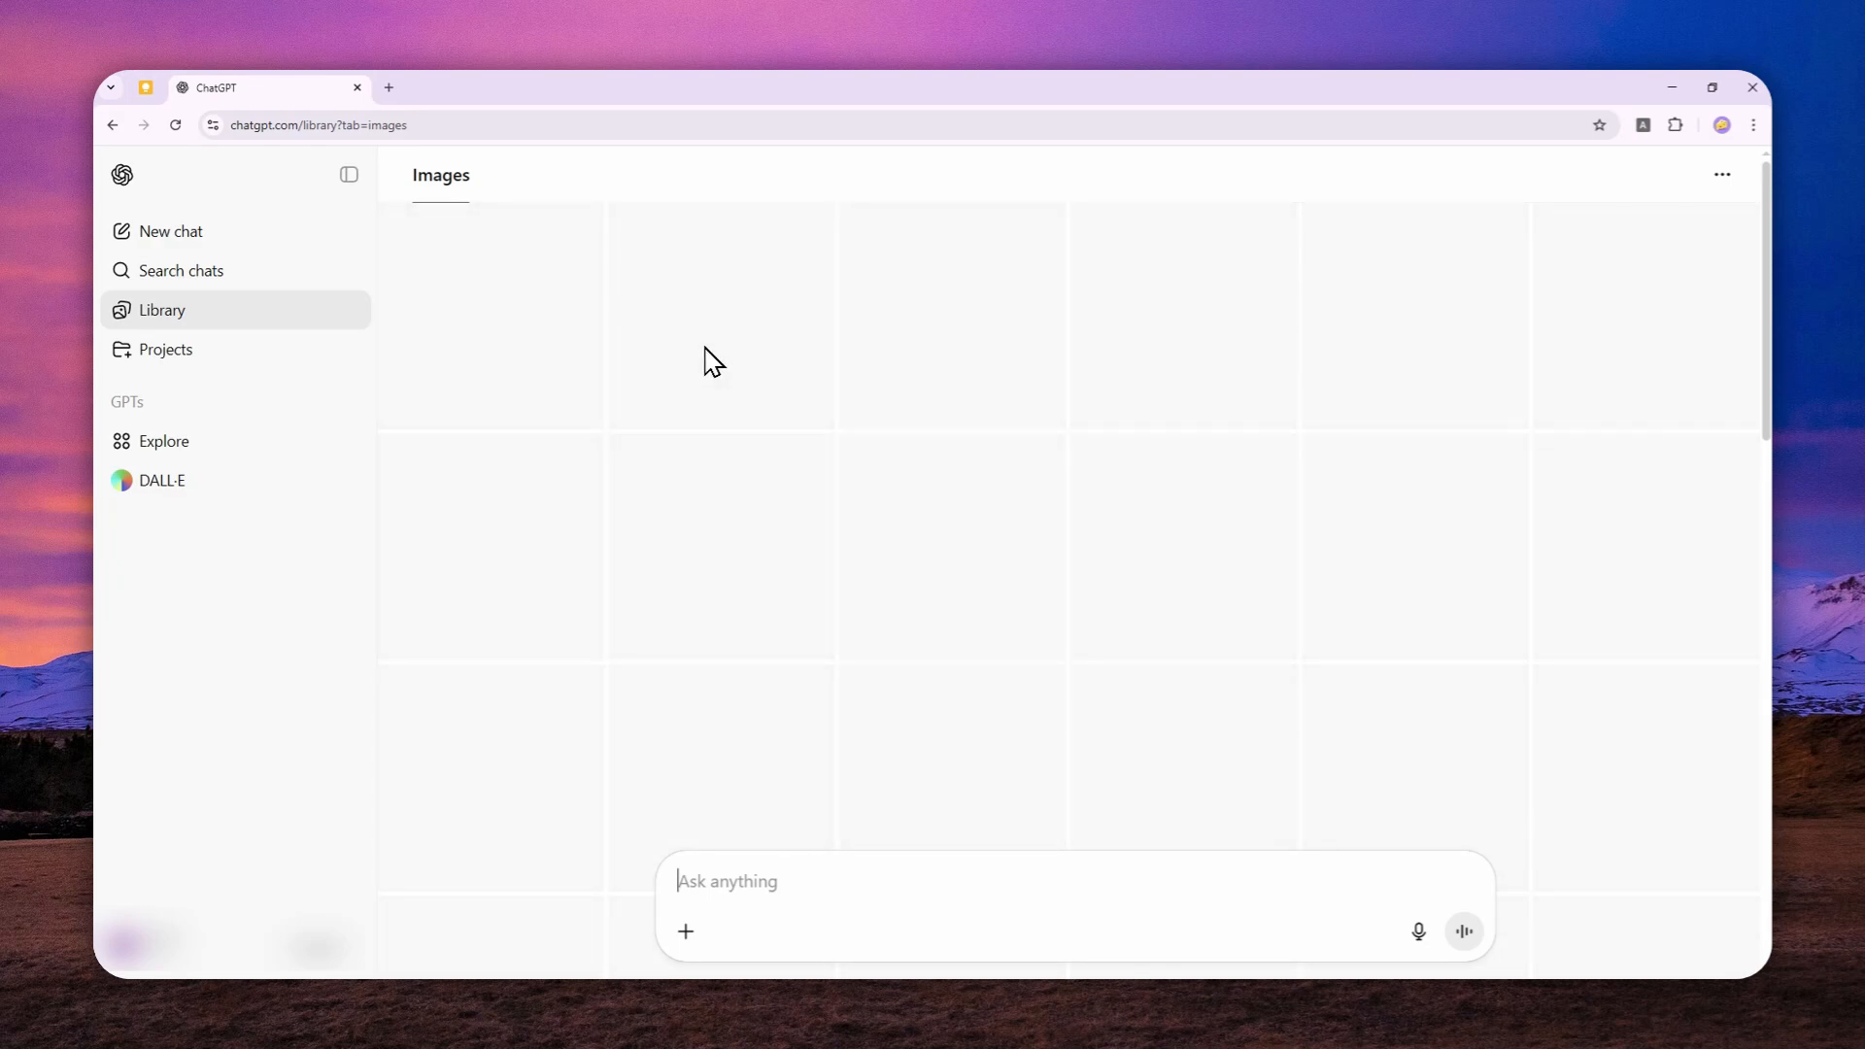
mouse_move(620, 552)
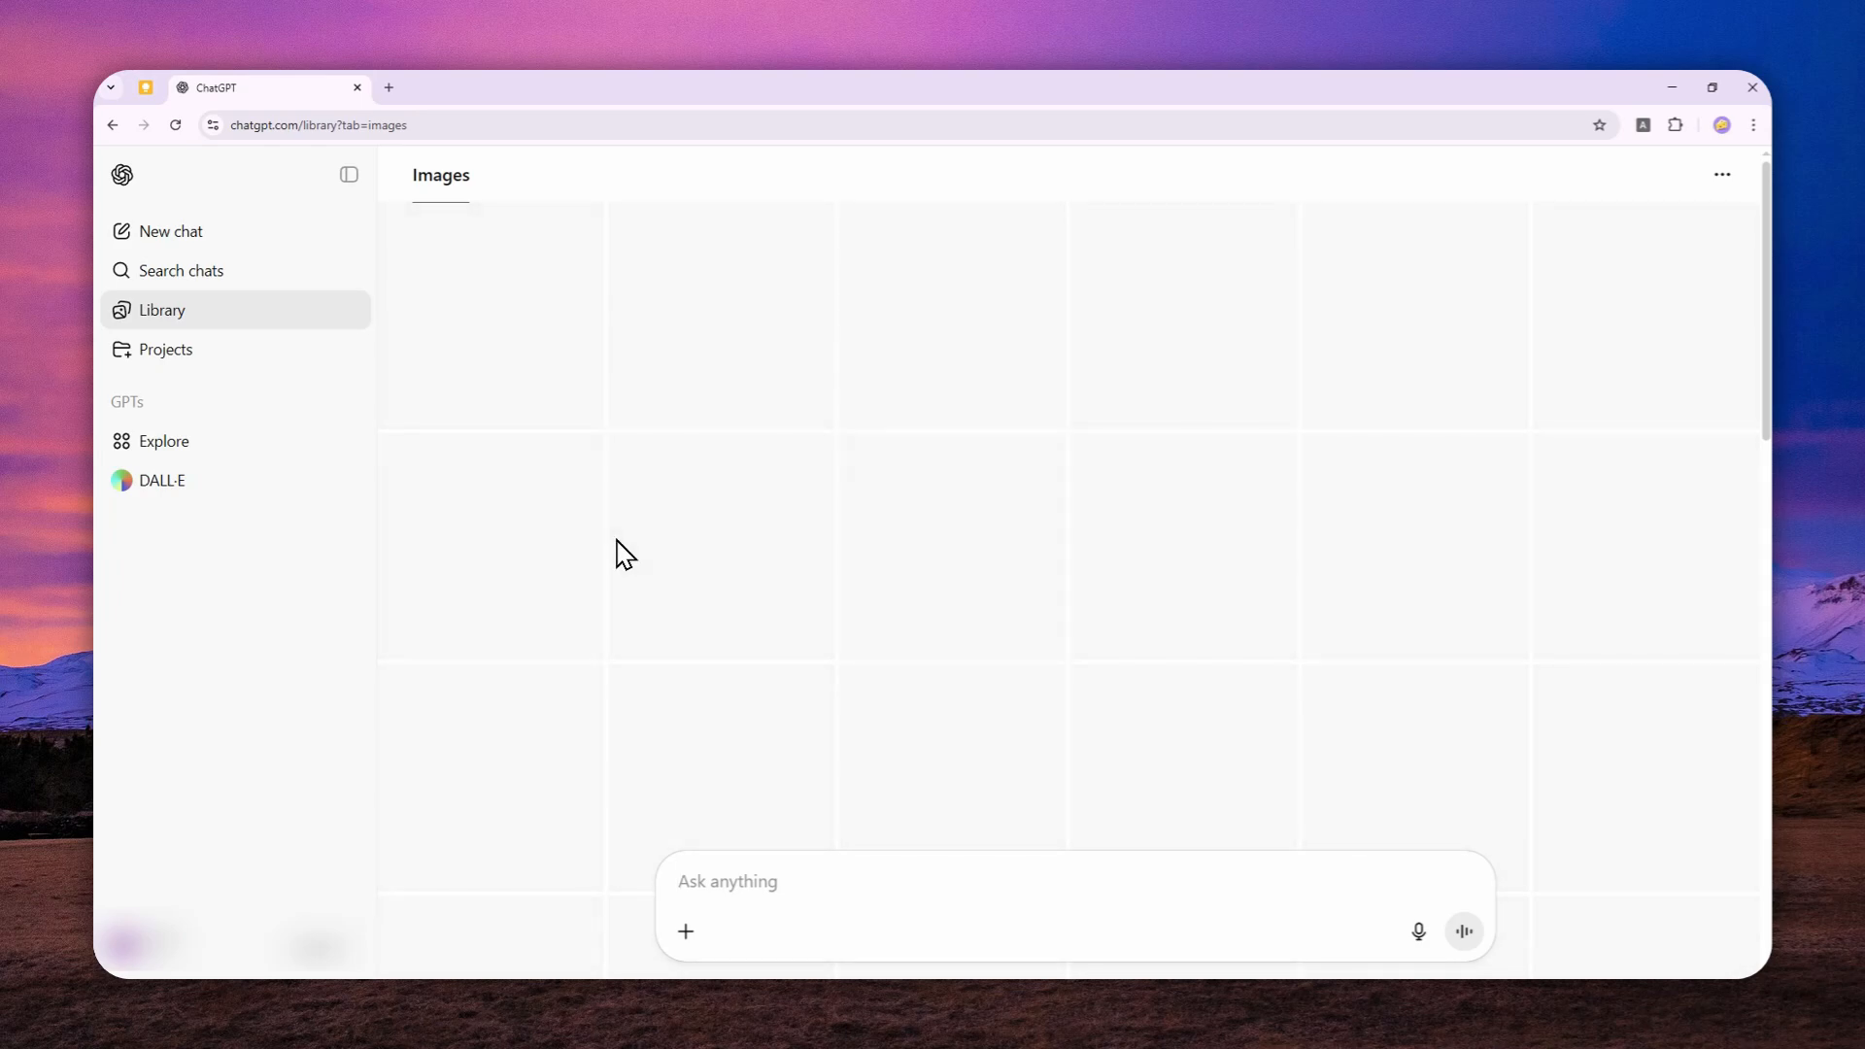
mouse_move(620, 532)
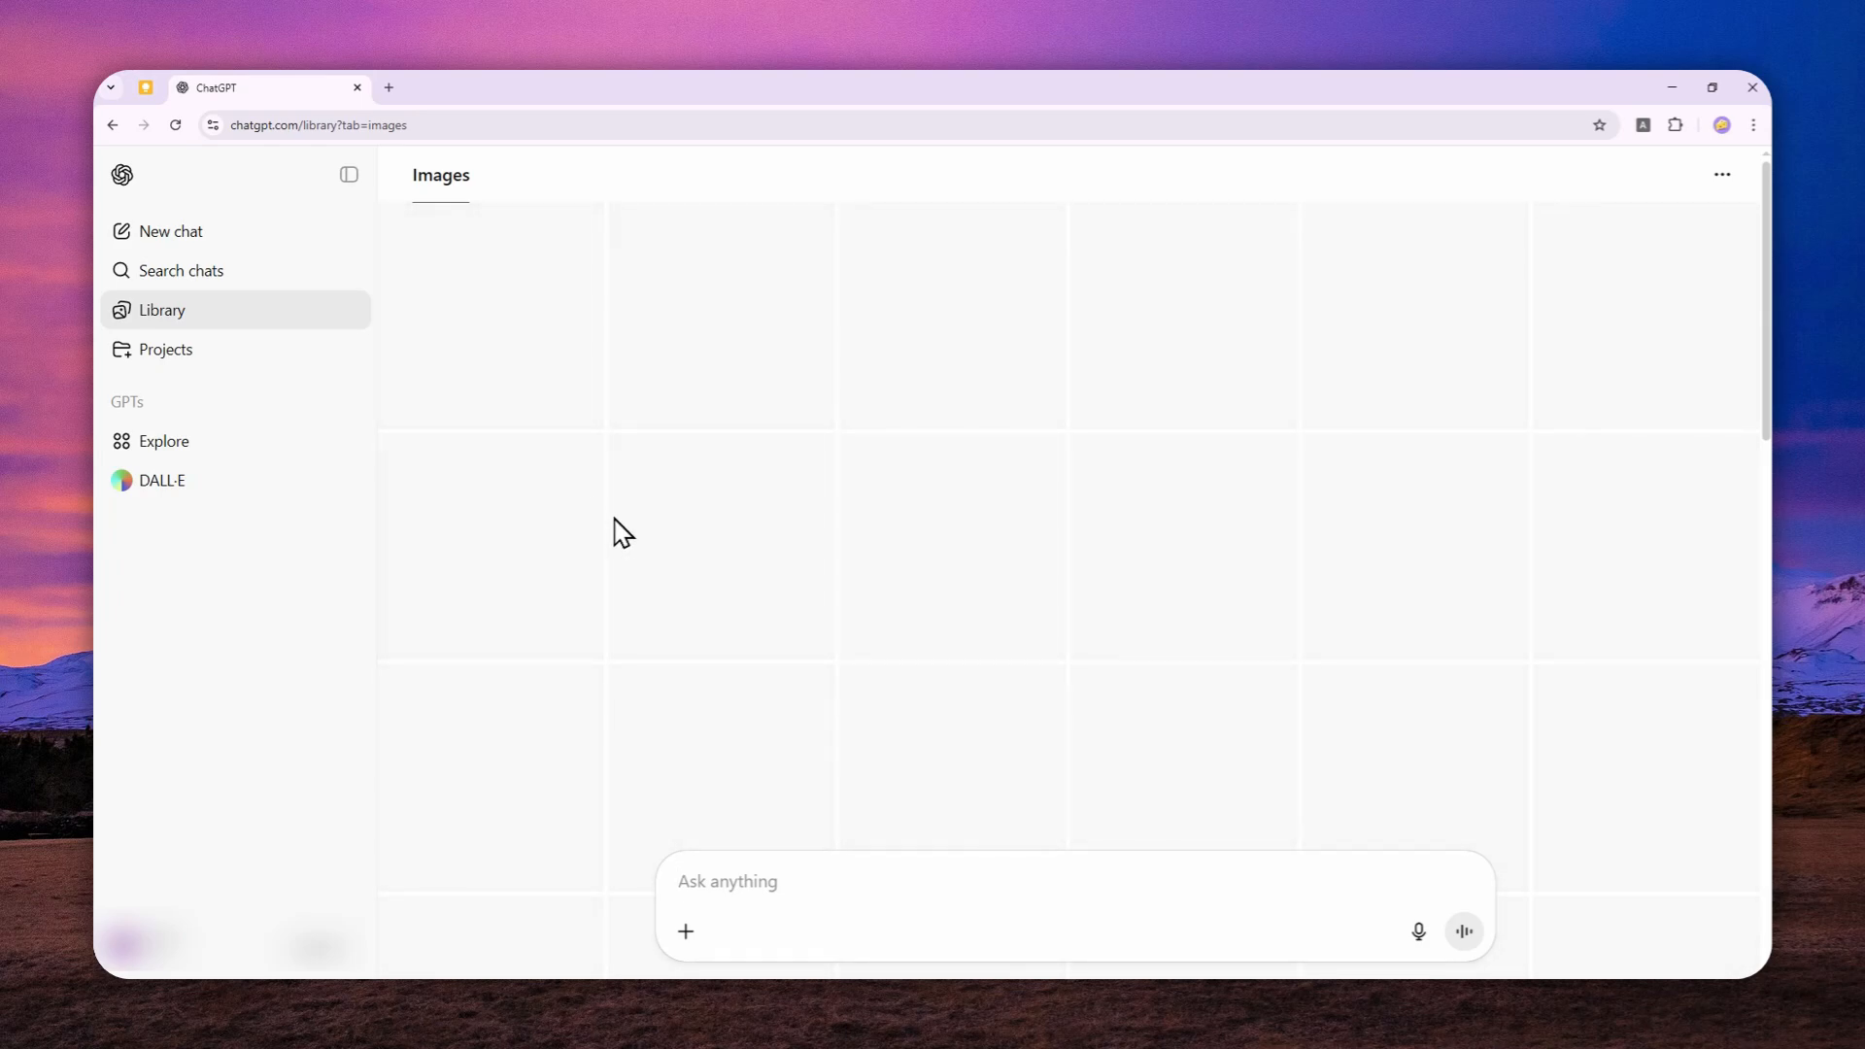
mouse_move(527, 505)
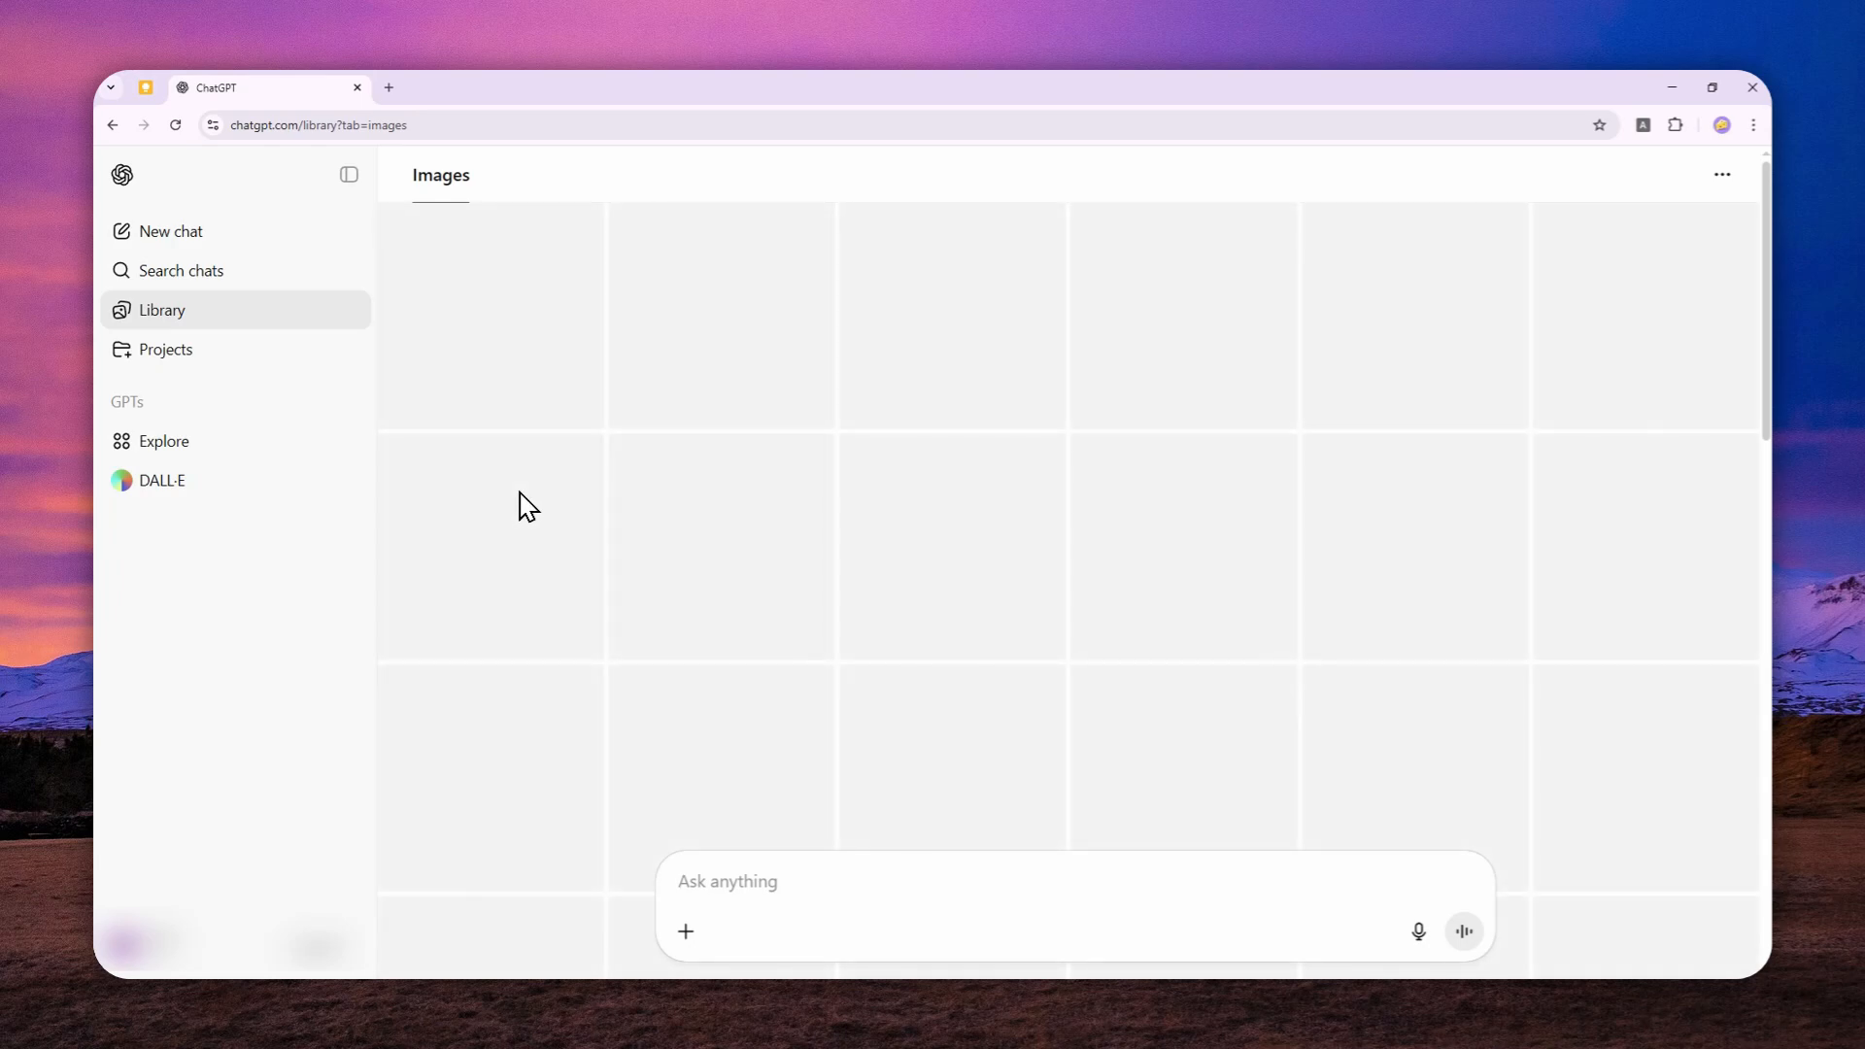
mouse_move(696, 346)
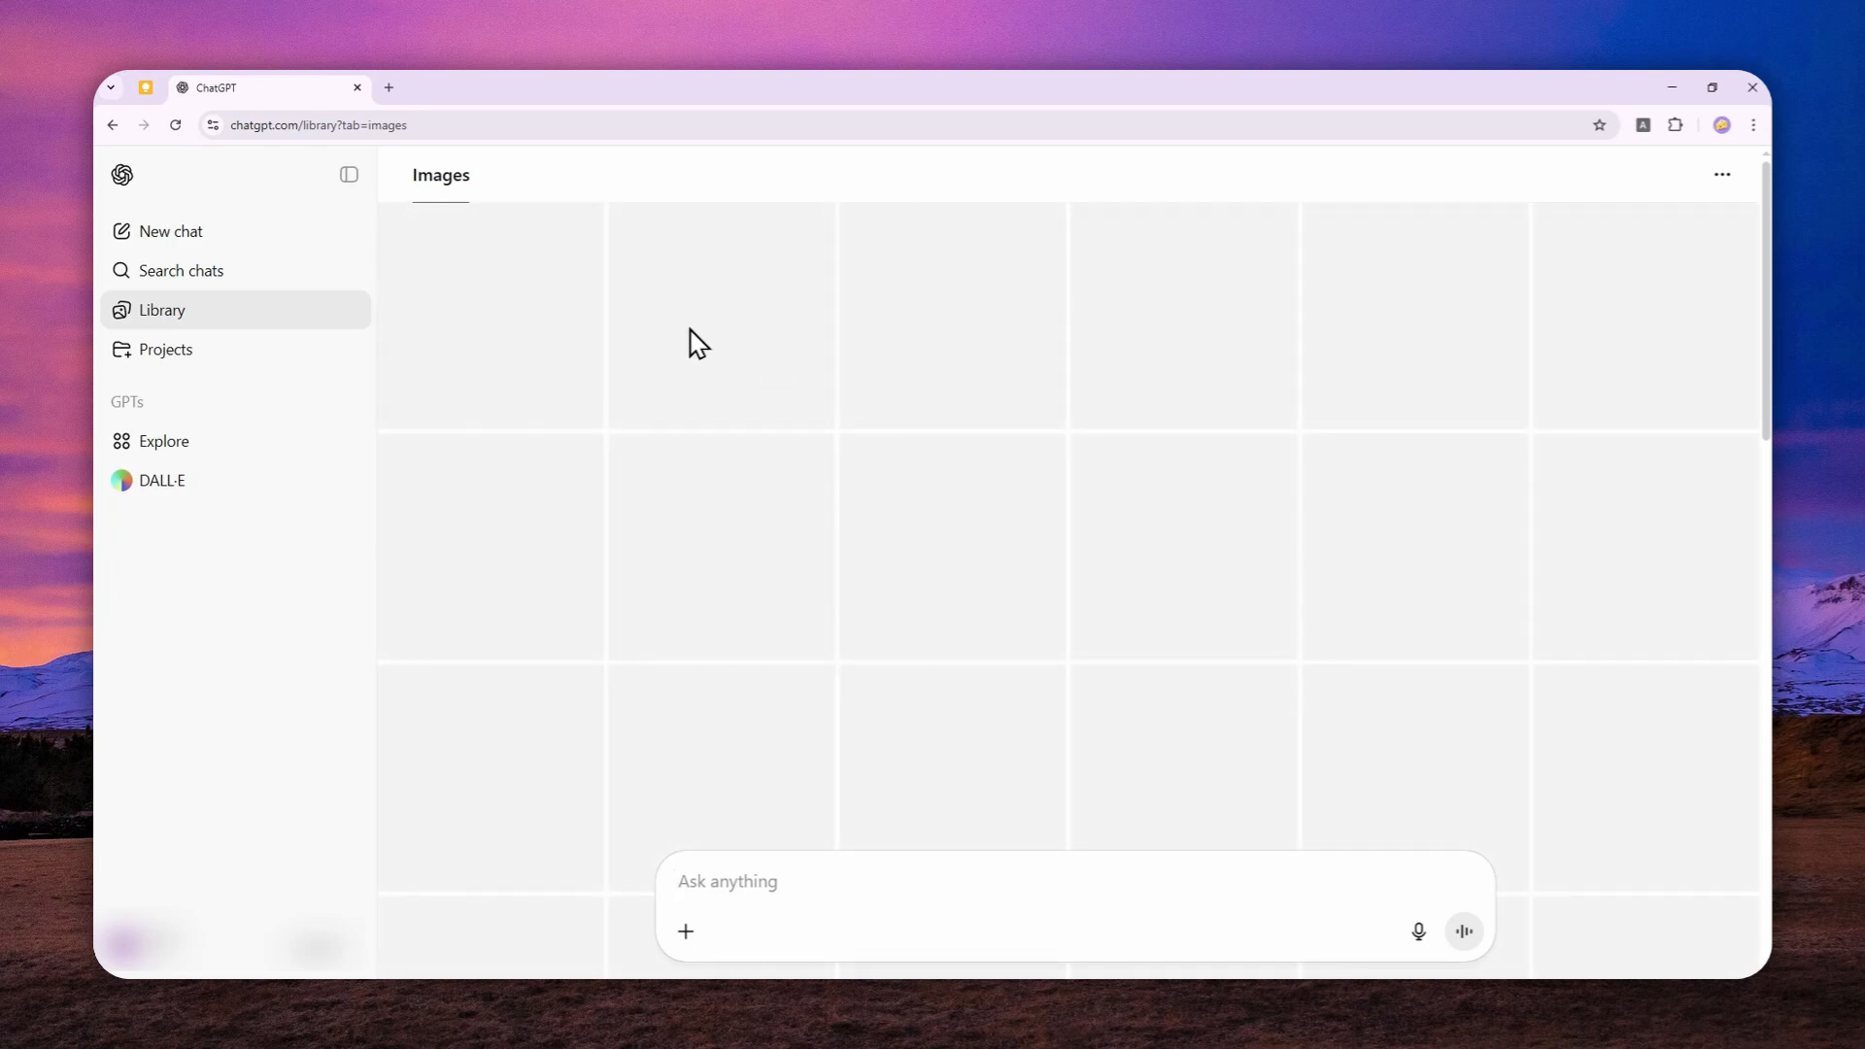
left_click(158, 231)
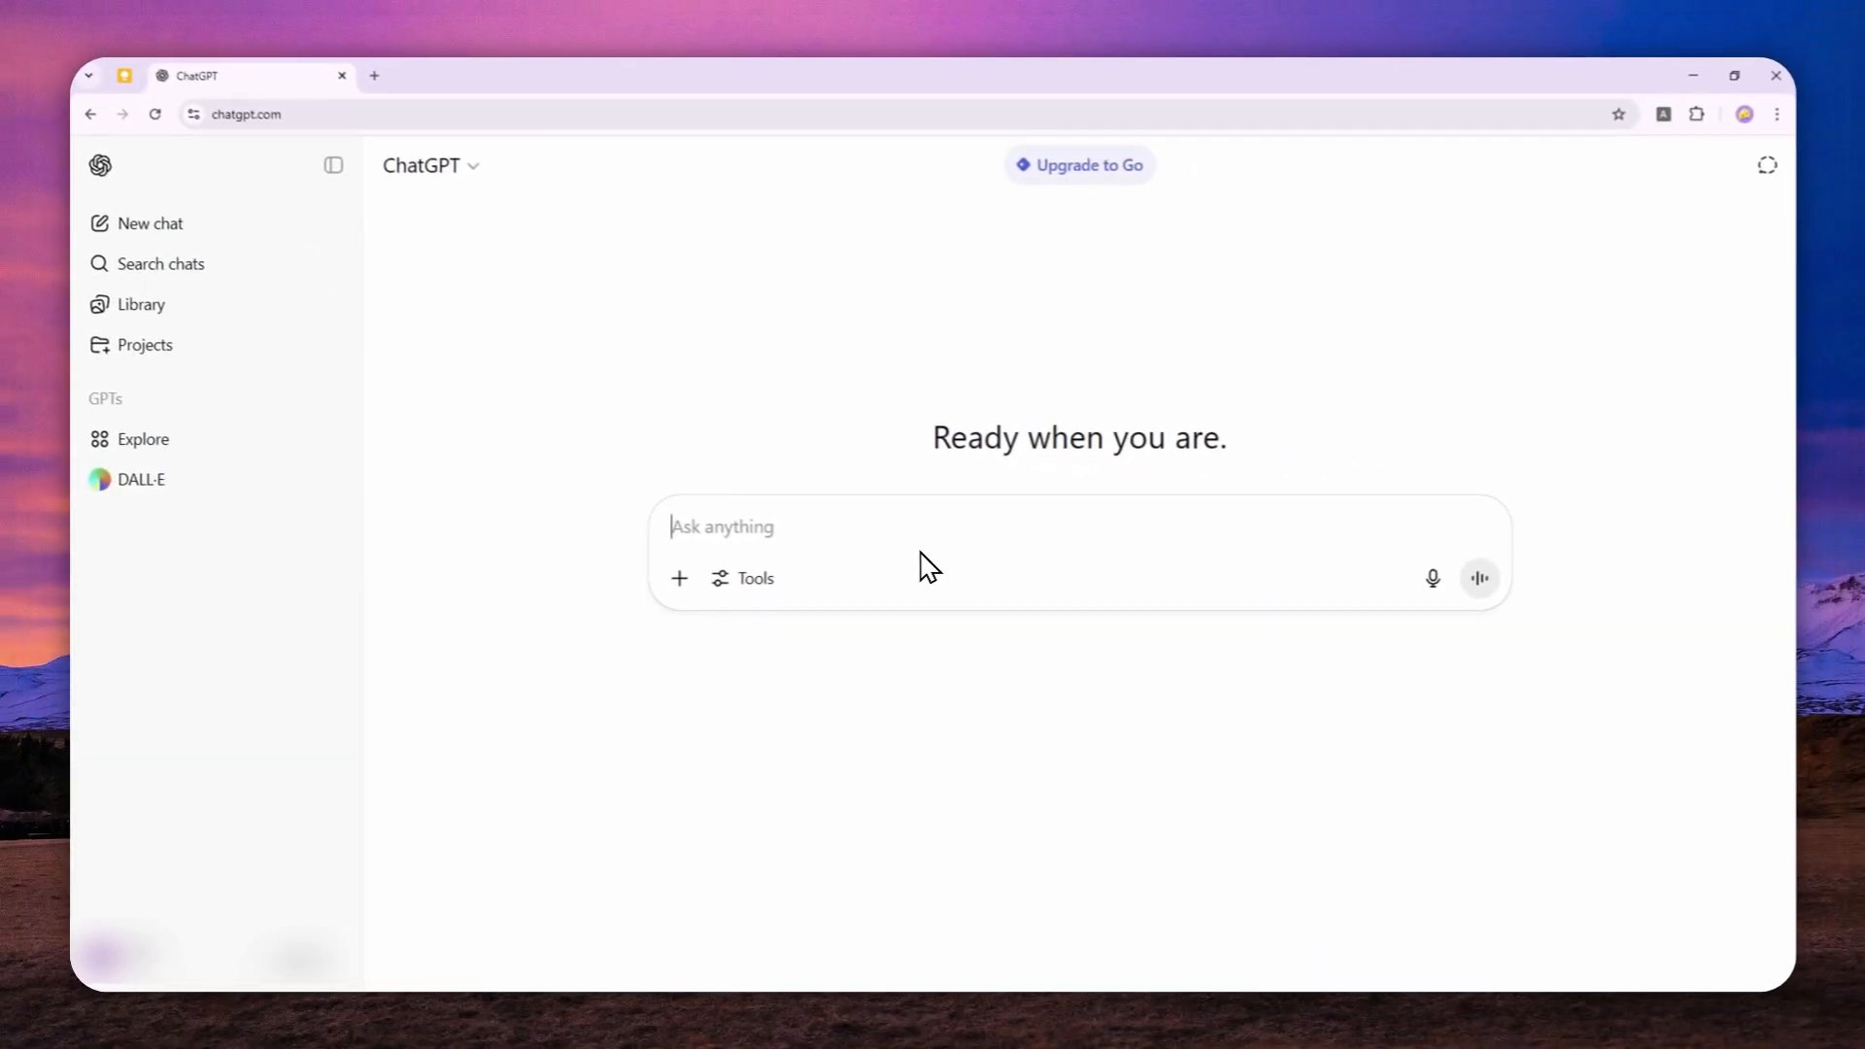